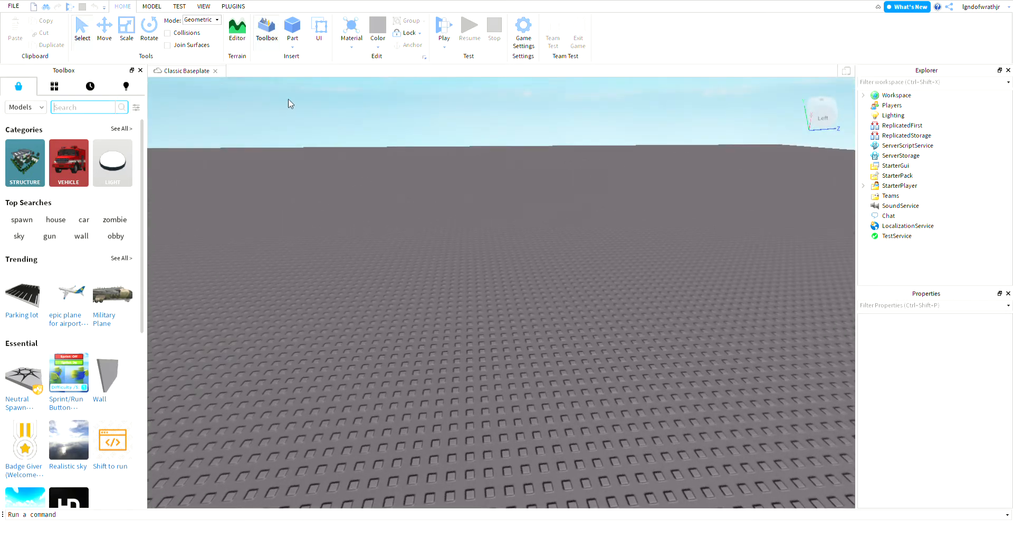
Step: Search the Toolbox models for 'piggy gui' to find Piggy Dialogue GUIs
type("piggy")
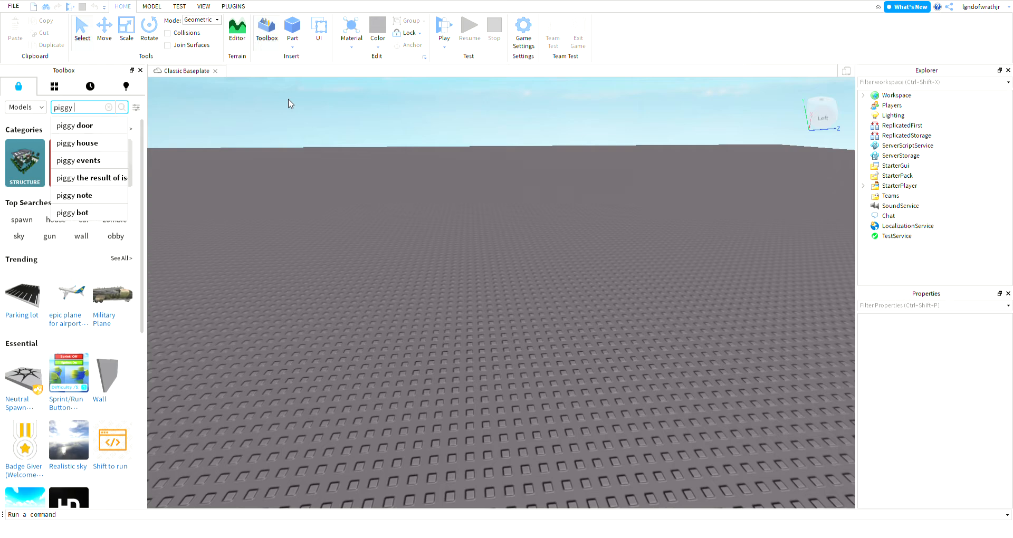
type("gui")
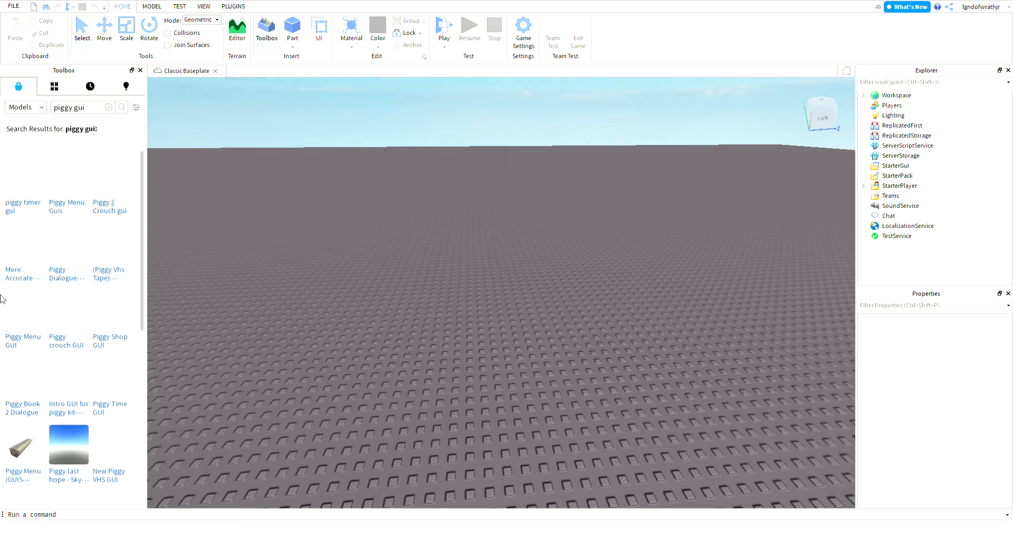
mouse_move(23, 188)
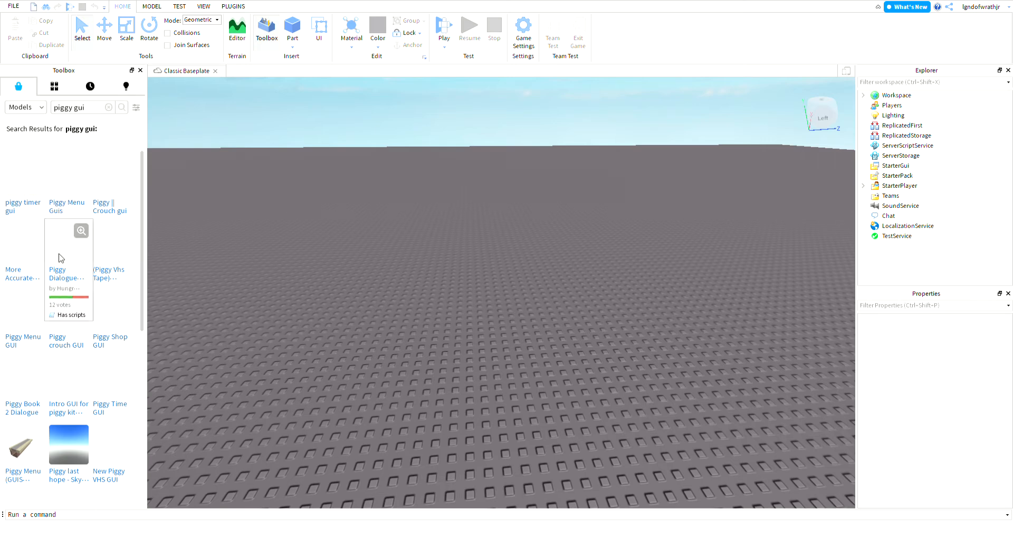
mouse_move(65, 259)
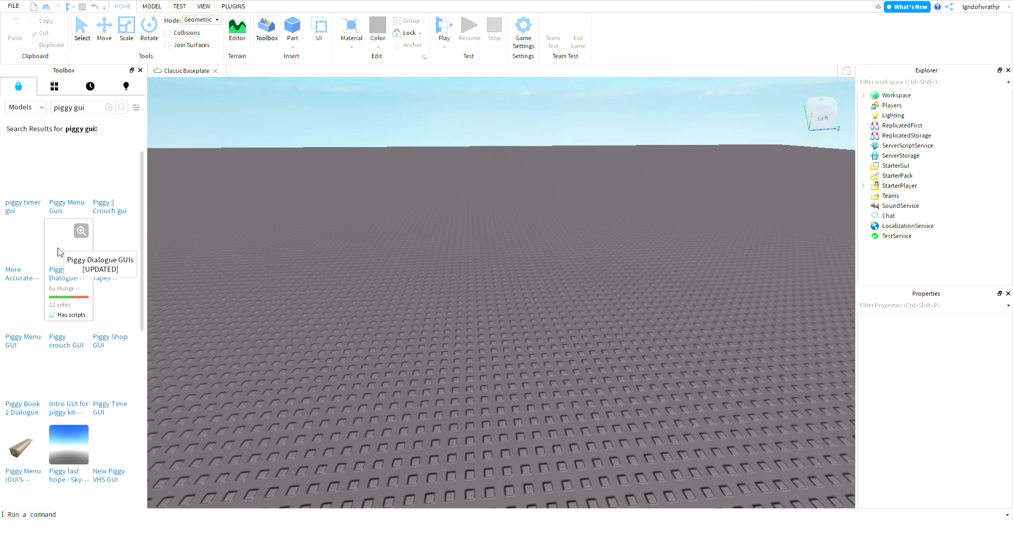
Step: Insert the Piggy Dialogue GUIs model and expand its PiggyBook1and2GUIs folder
left_click(69, 230)
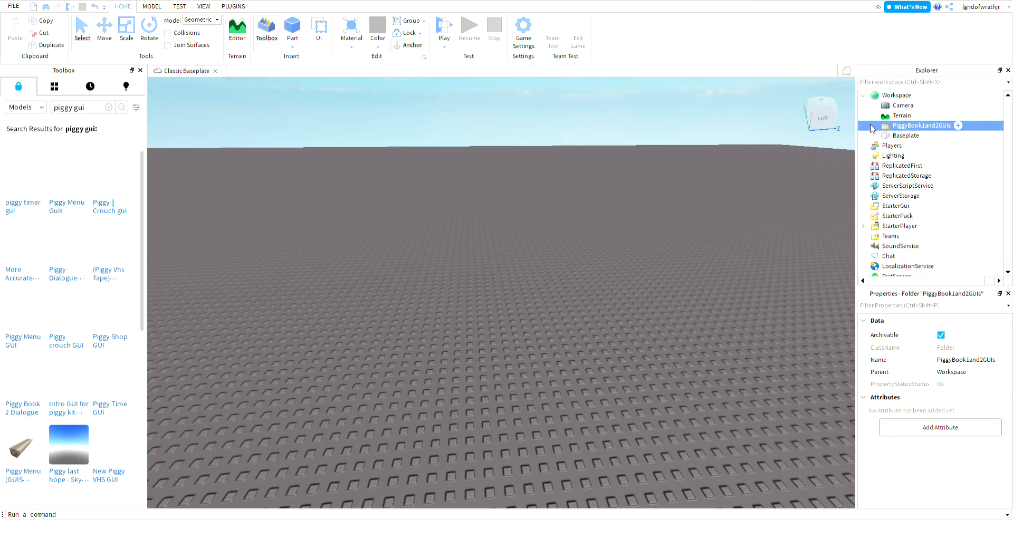
left_click(874, 125)
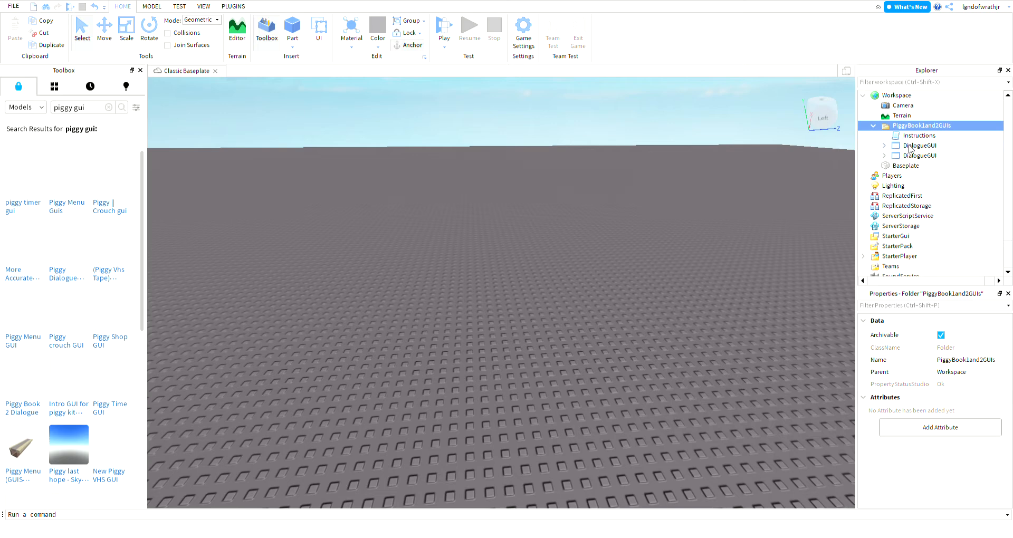
mouse_move(918, 163)
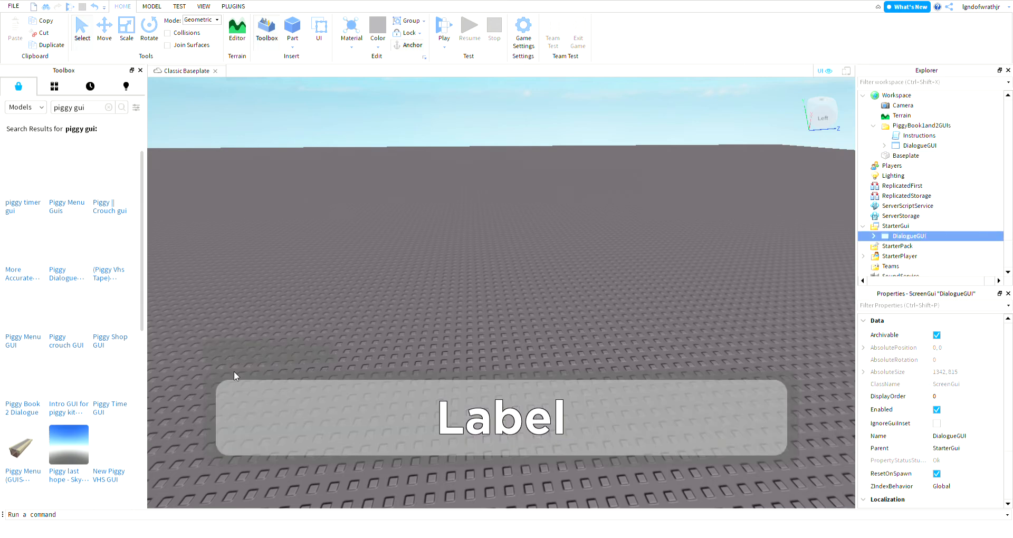
mouse_move(342, 402)
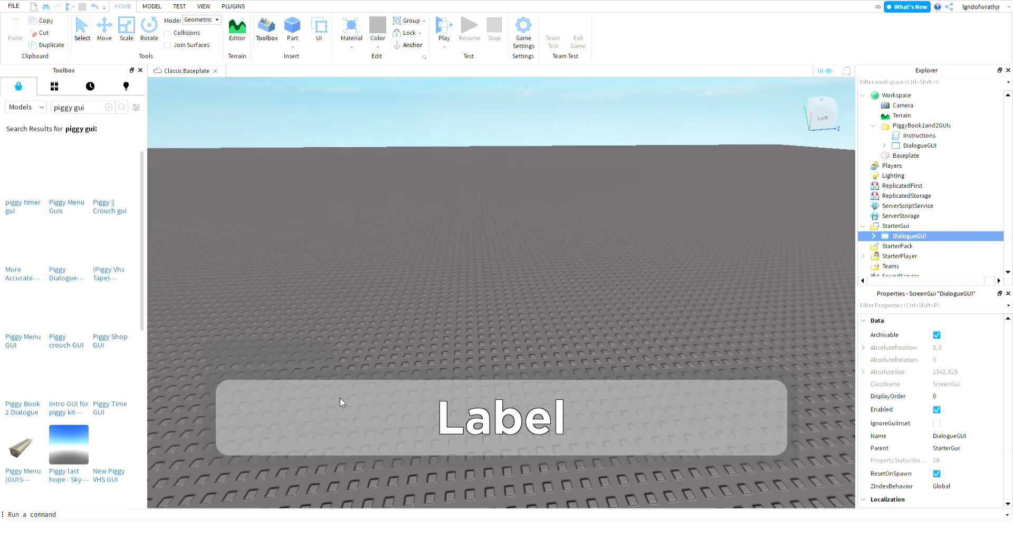
mouse_move(898, 237)
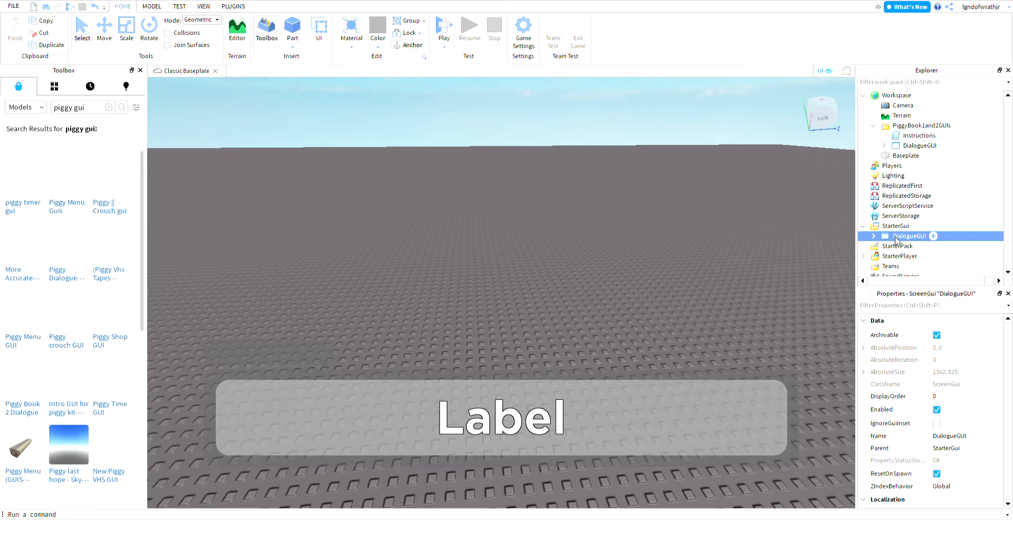
mouse_move(207, 17)
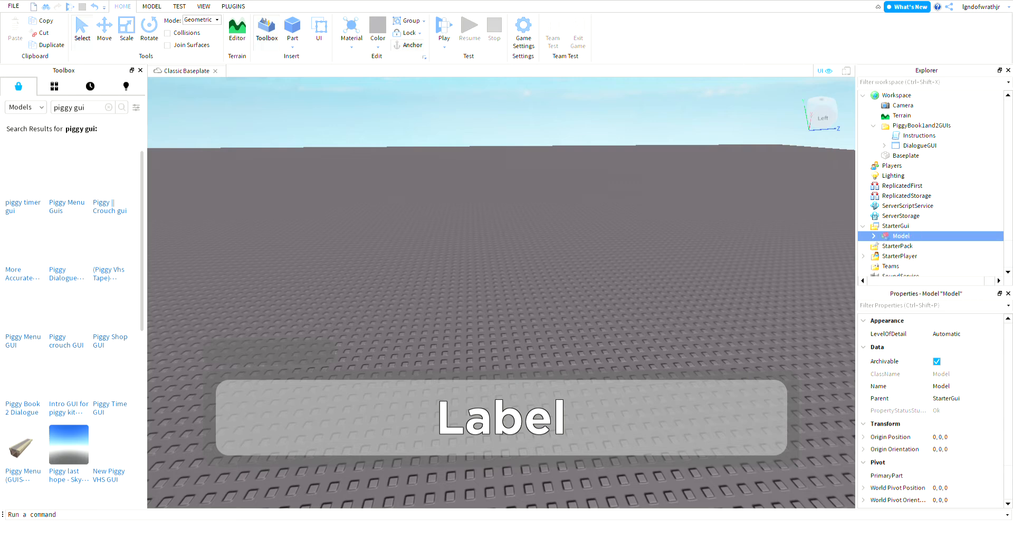
mouse_move(875, 239)
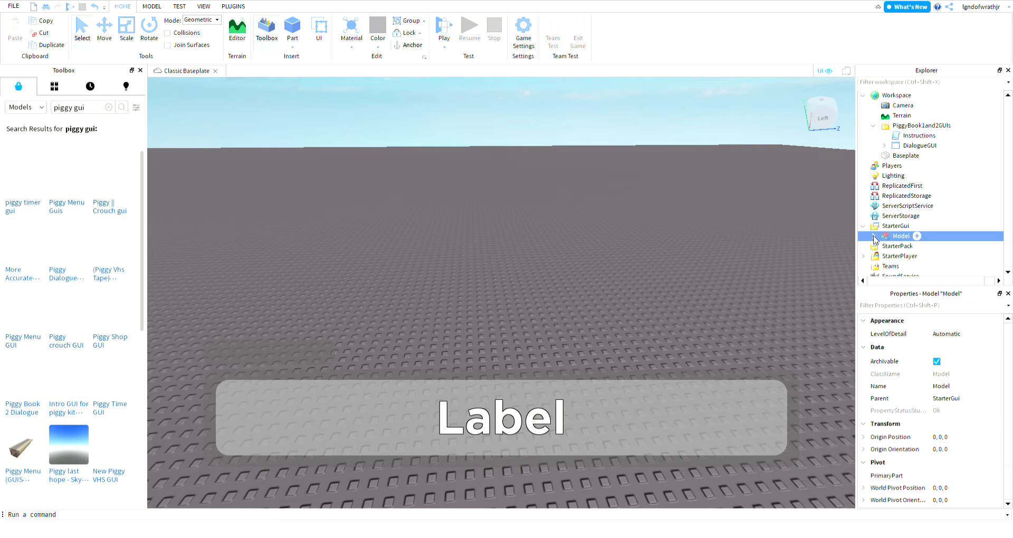
Step: Expand the grouped Model to reveal the Dialogue and Player labels, and show plugin tools
left_click(875, 236)
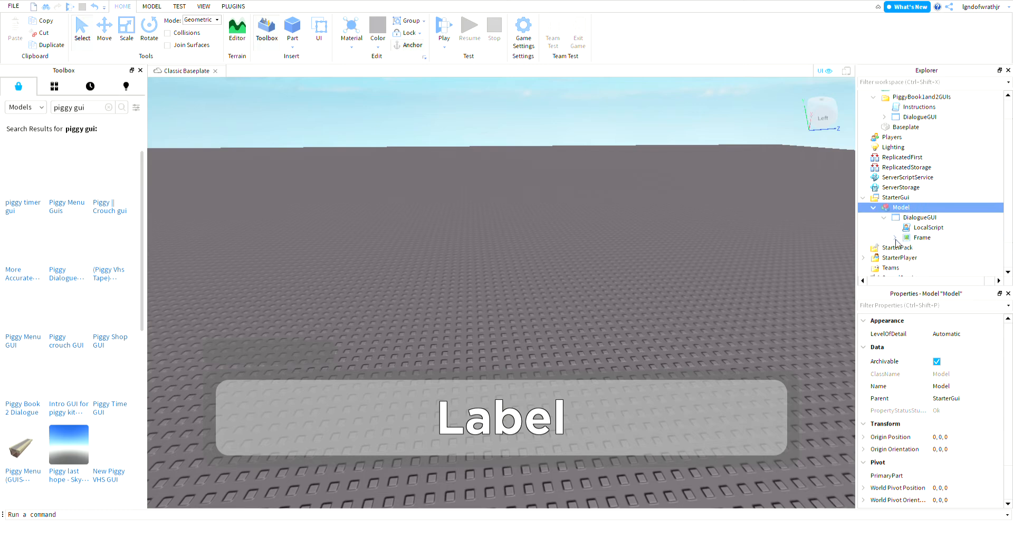
left_click(885, 237)
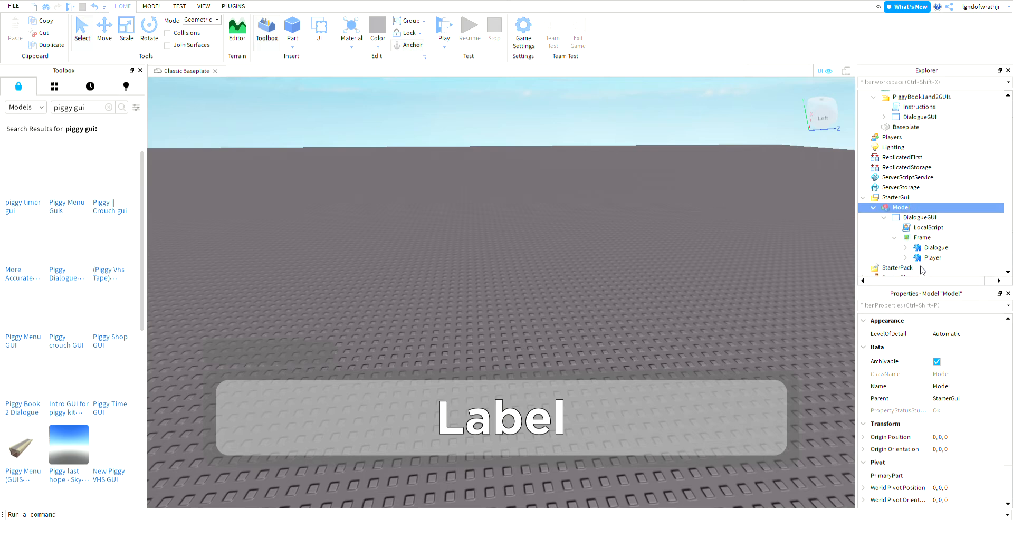
left_click(233, 5)
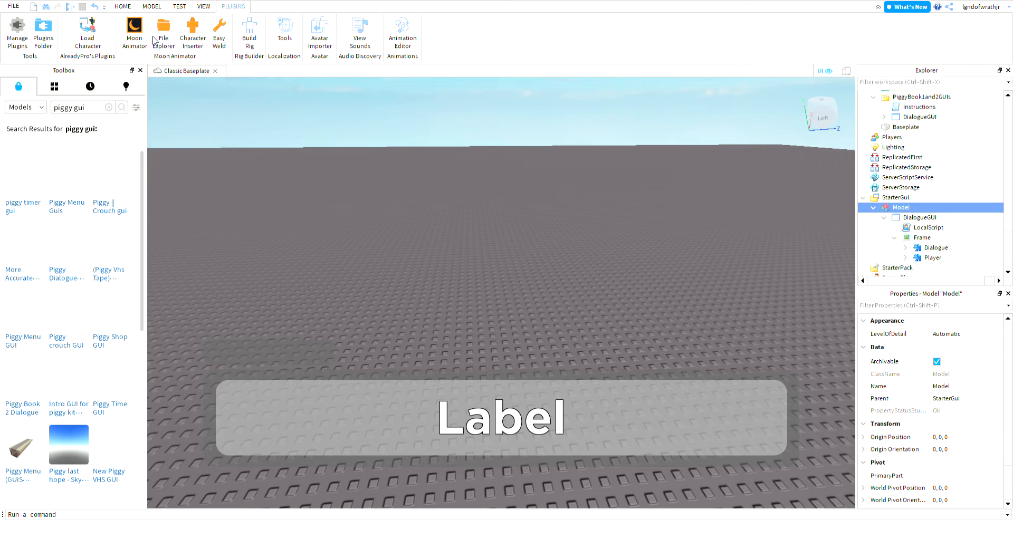
Step: Create a new Moon Animator animation file named 'tutorial' and open it
left_click(163, 34)
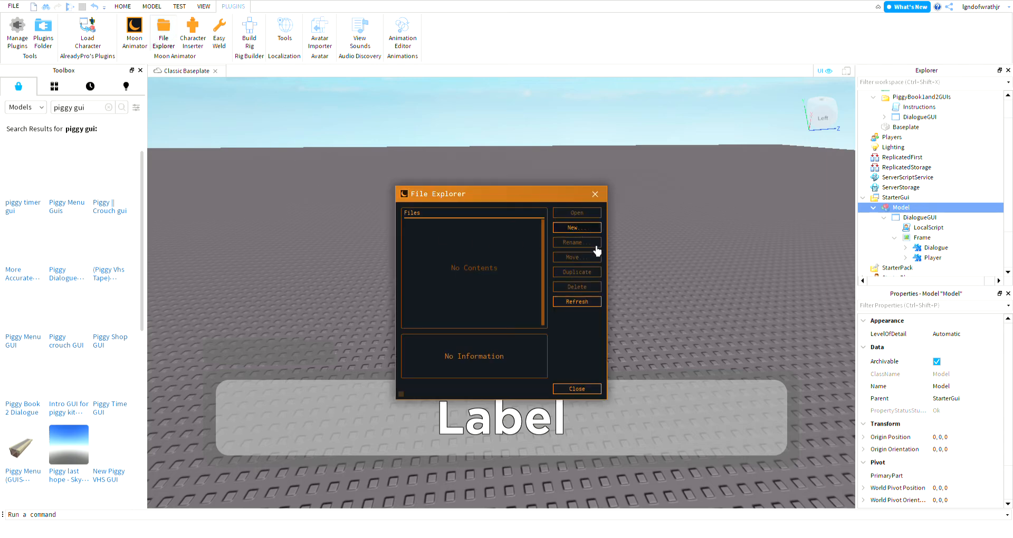
left_click(574, 227)
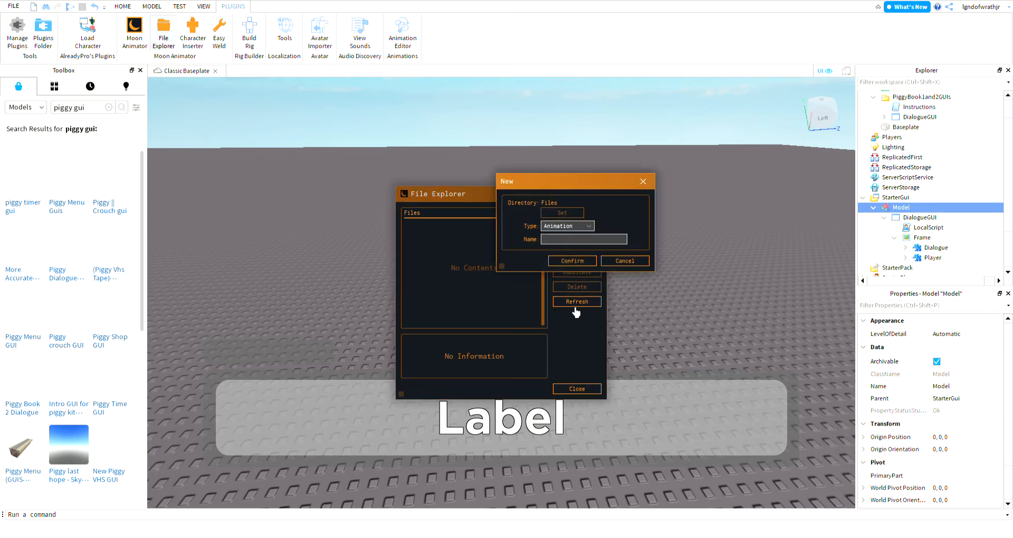
type("tutoril")
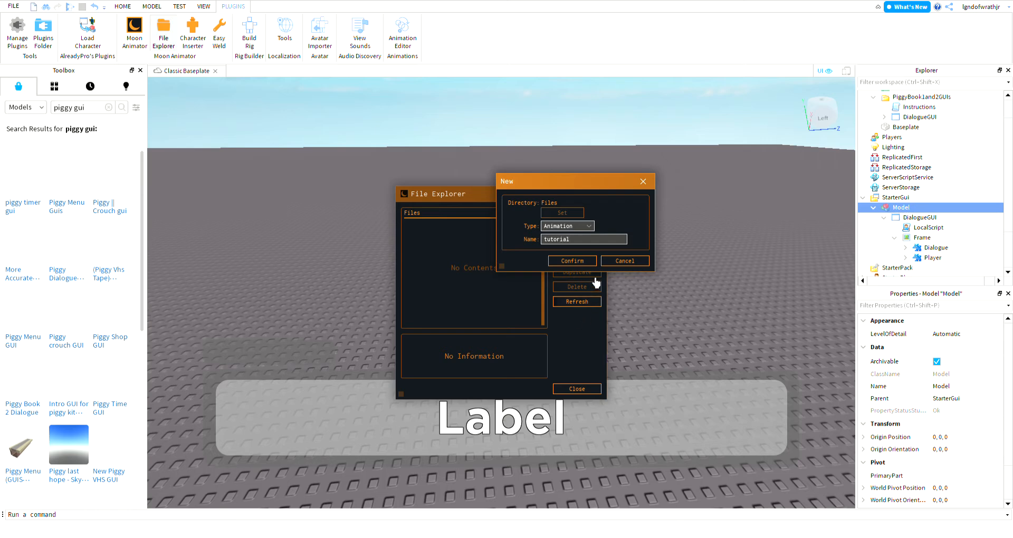
left_click(571, 260)
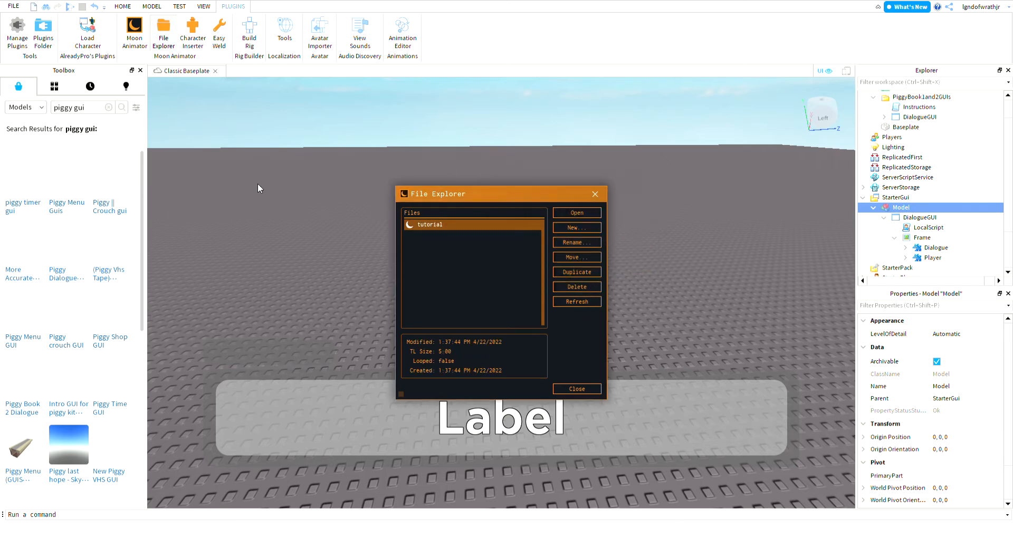
mouse_move(584, 250)
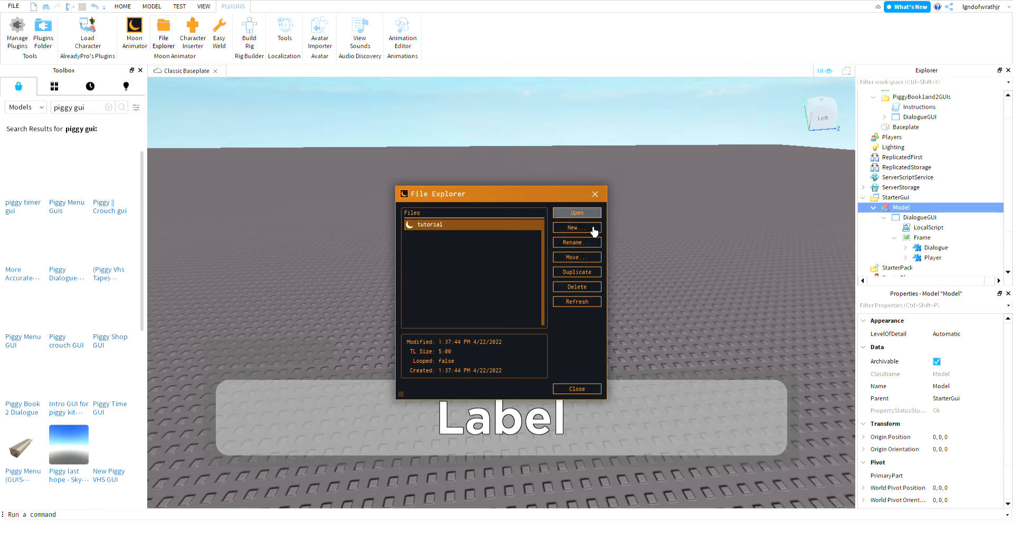
left_click(575, 213)
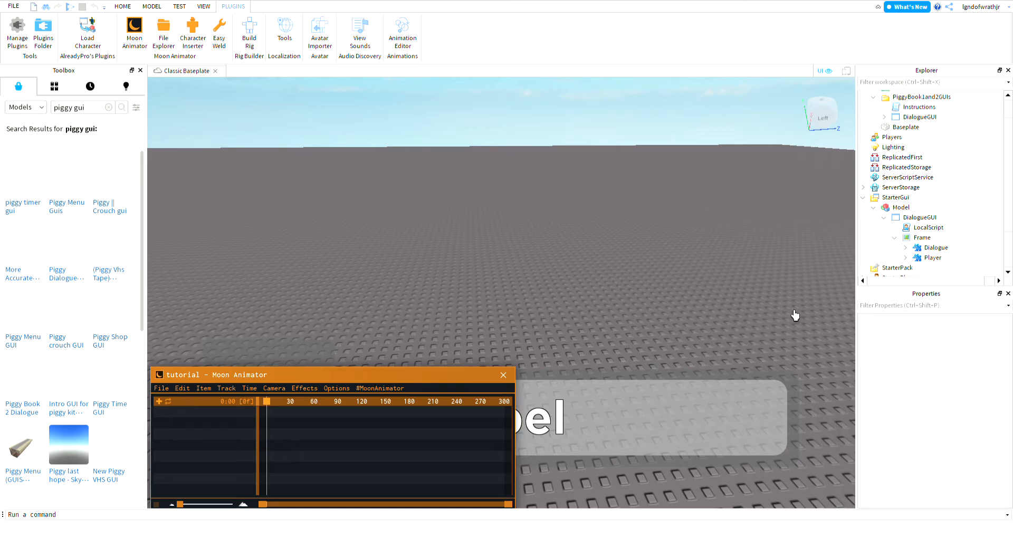
Step: Select the Dialogue and Player labels and start adding a timeline item
left_click(937, 248)
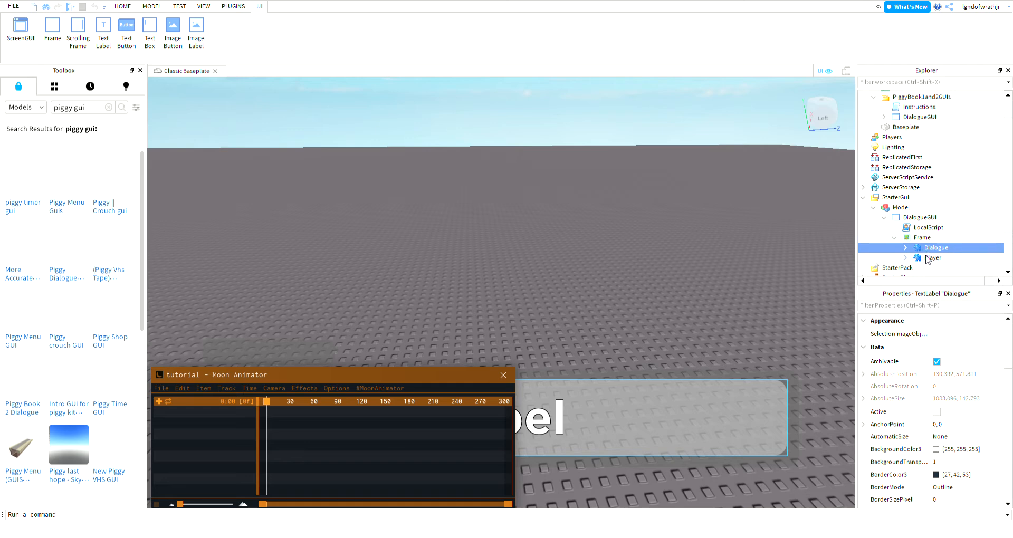
mouse_move(925, 263)
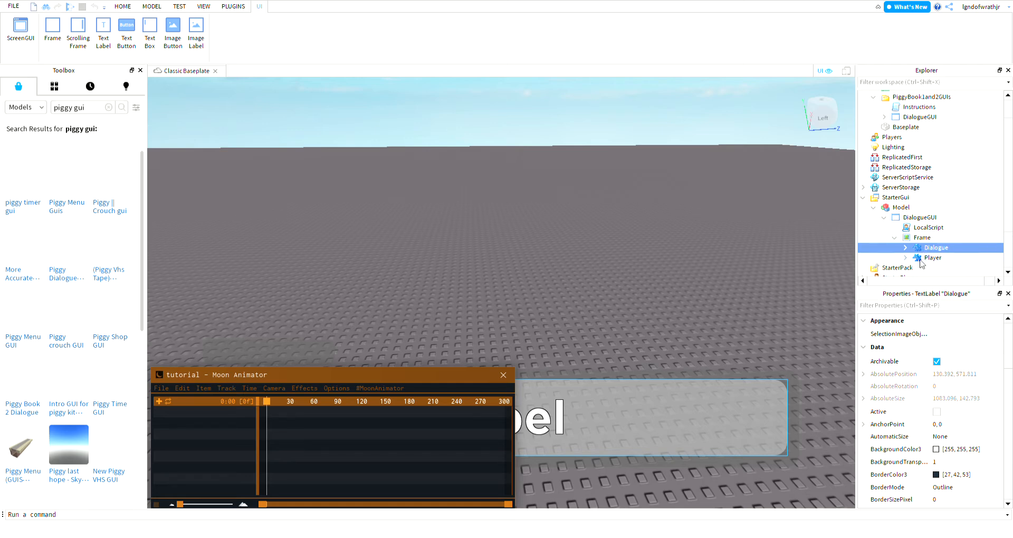
left_click(932, 257)
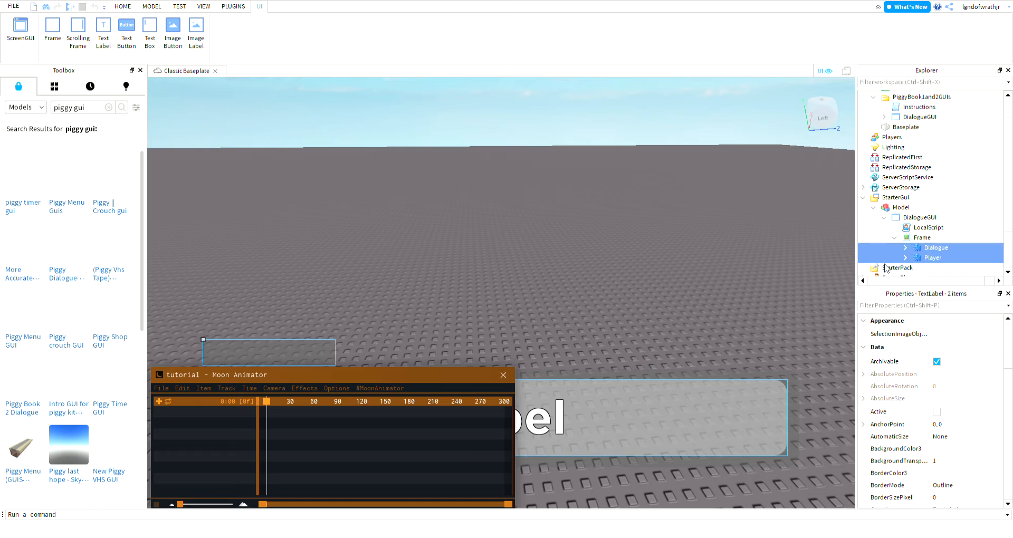
mouse_move(178, 421)
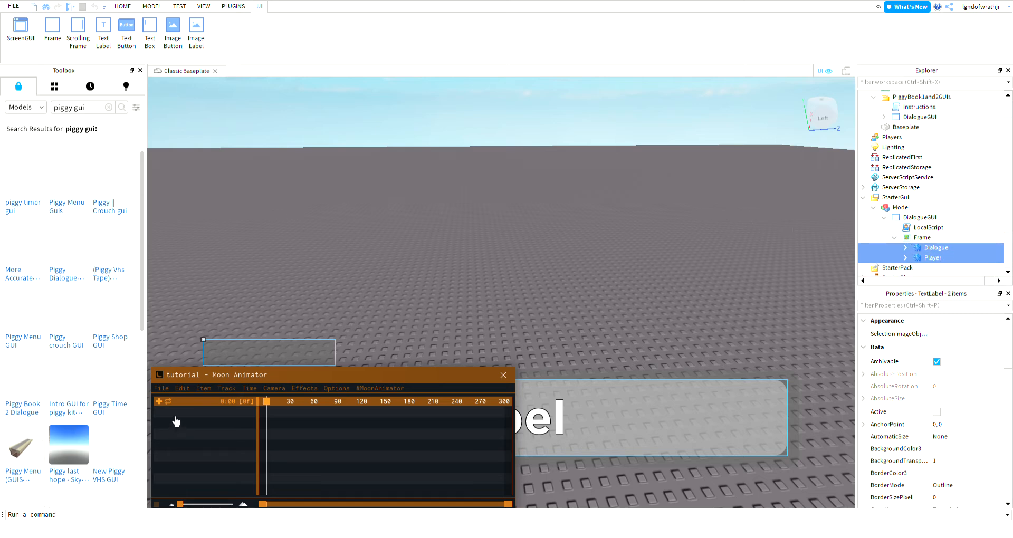
left_click(122, 6)
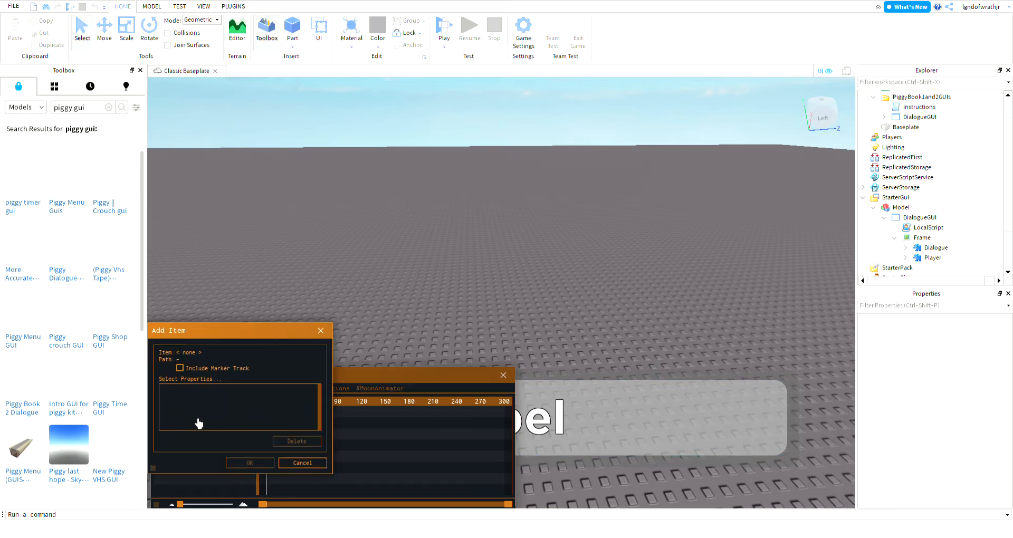
Step: Add the Dialogue and Player labels as items tracking only Text and TextColor3
left_click(935, 248)
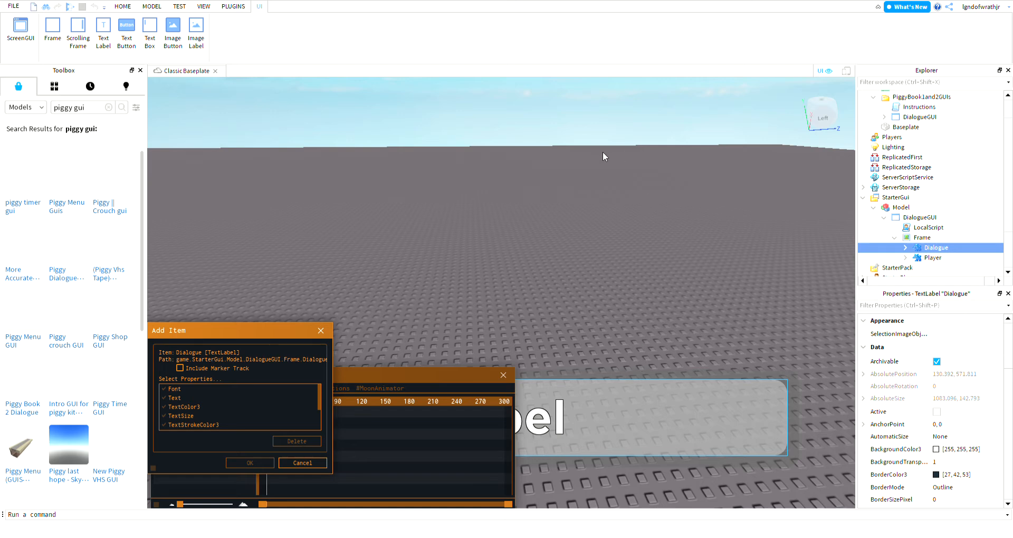
mouse_move(382, 111)
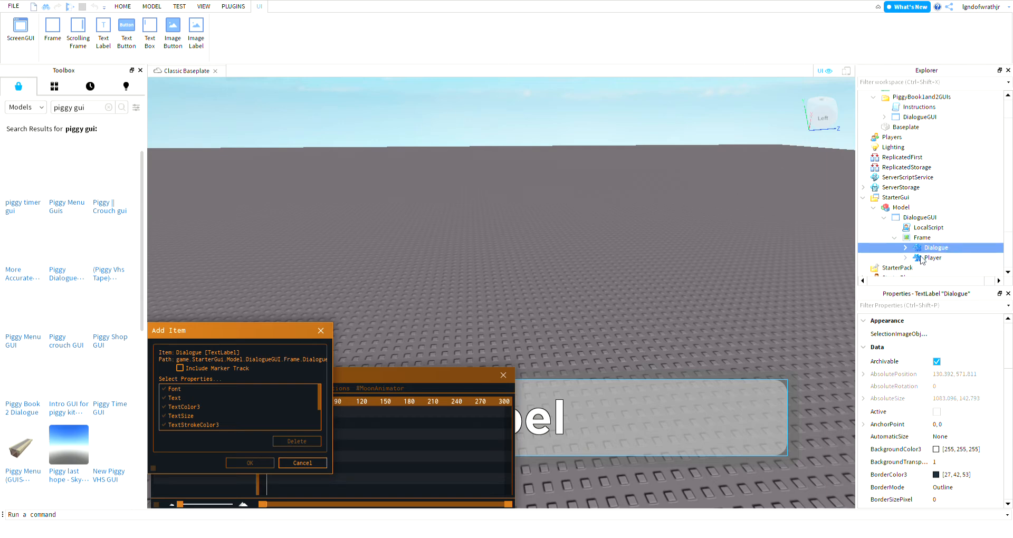
left_click(934, 257)
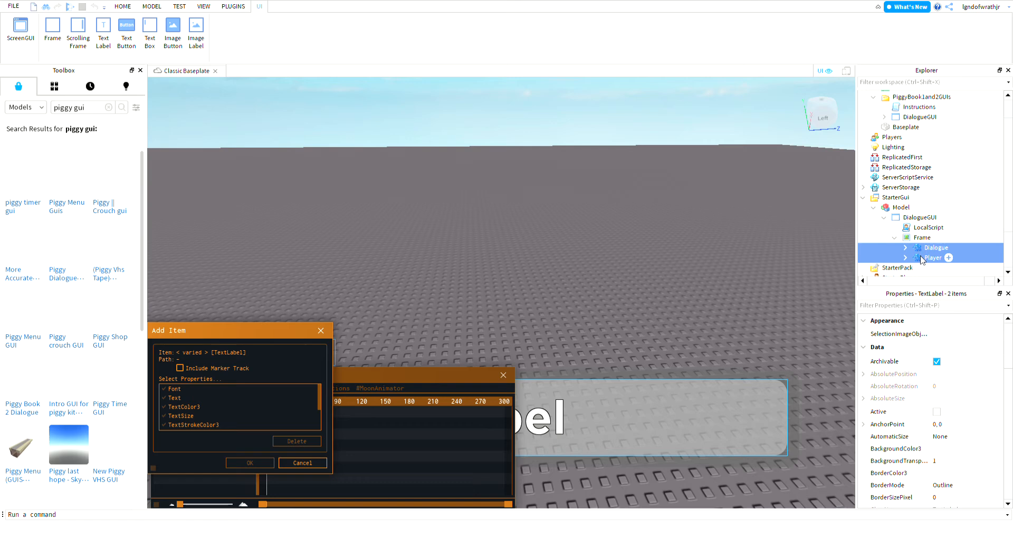
left_click(936, 247)
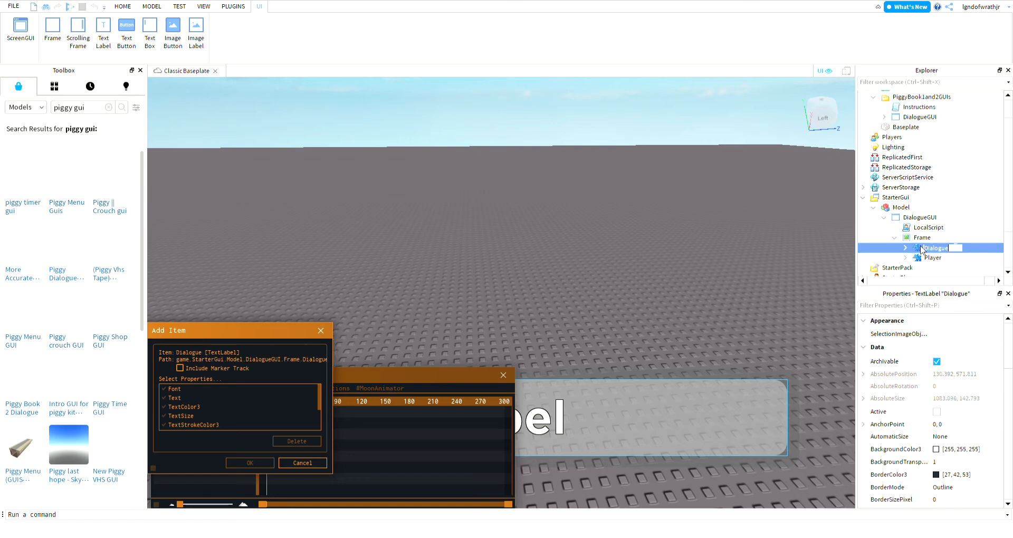
left_click(933, 257)
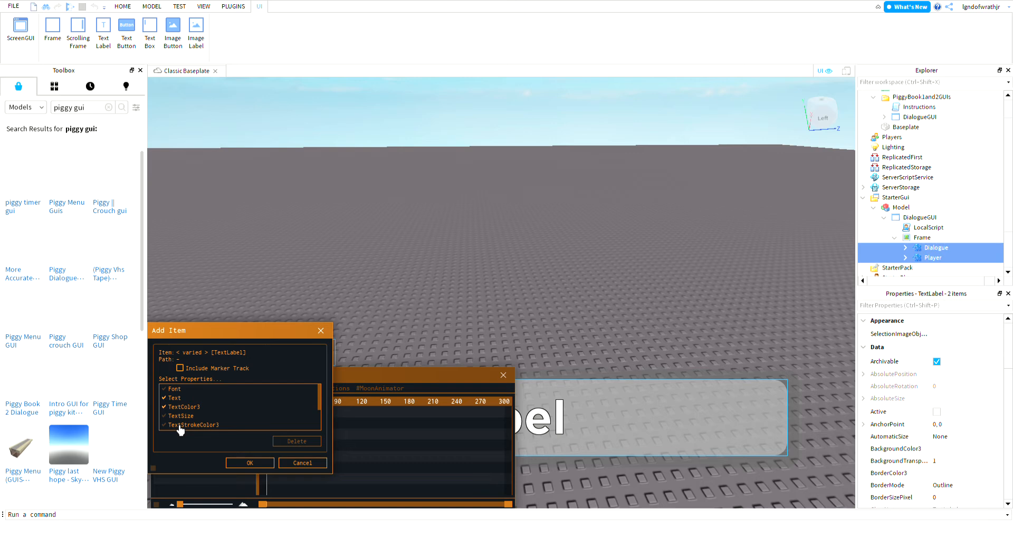
left_click(249, 463)
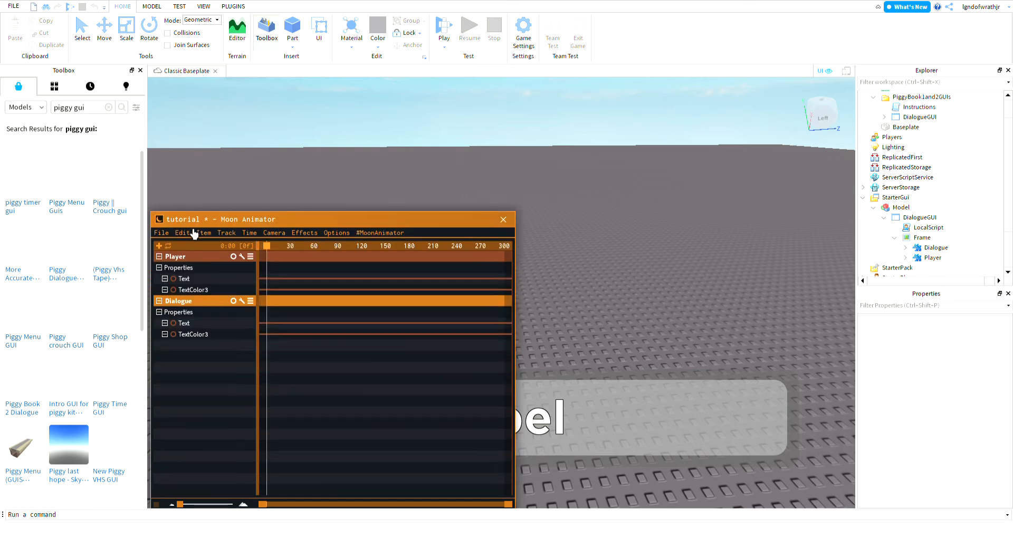
Step: Move the Moon Animator window higher to make room for the timeline
left_click_drag(291, 218, 291, 84)
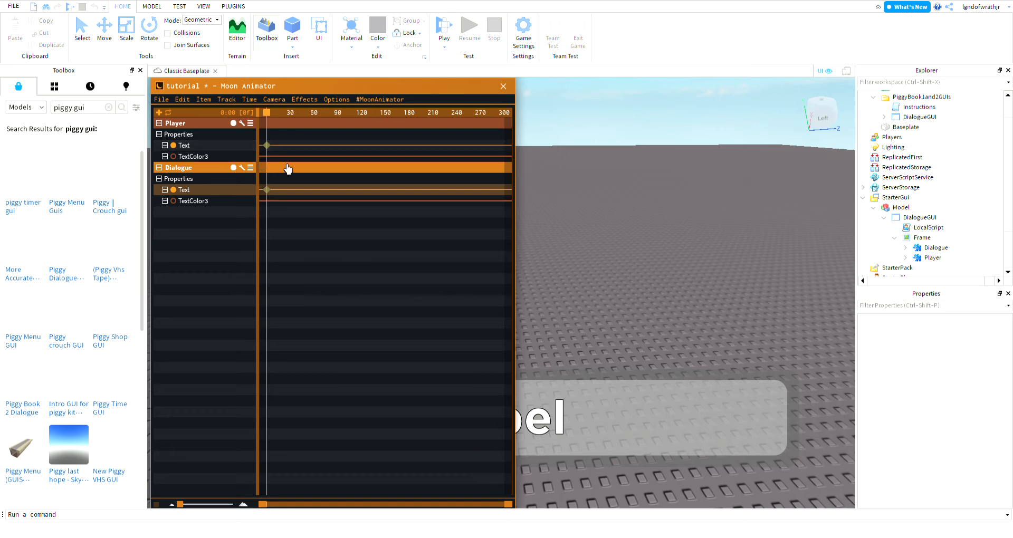
mouse_move(276, 226)
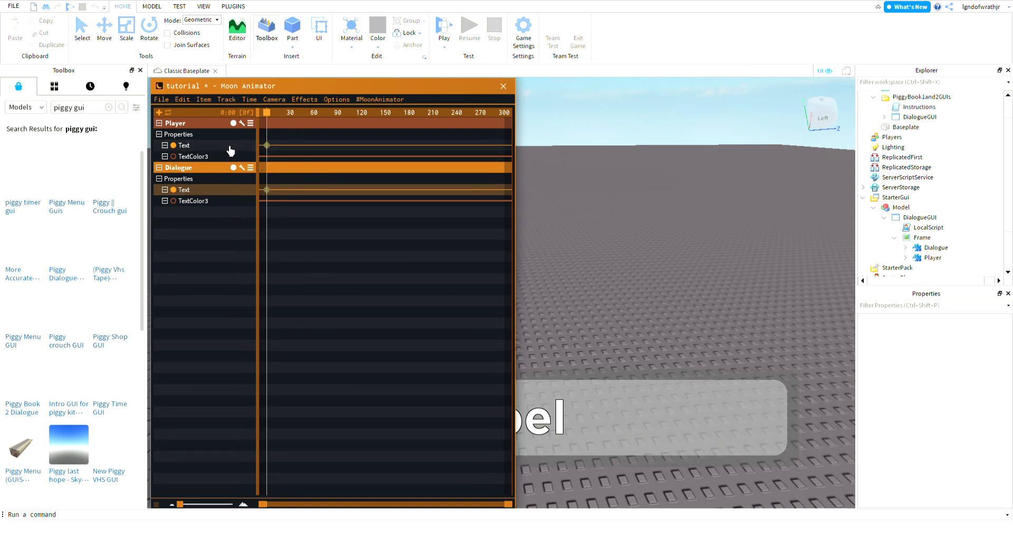
mouse_move(231, 167)
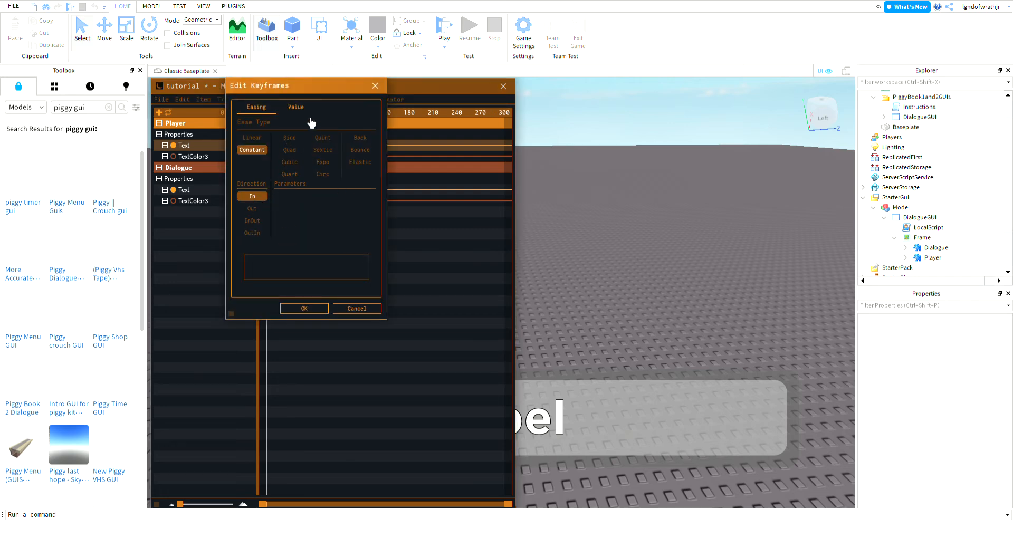
Step: Set the Player label's first Text keyframe value to the player name
left_click(295, 106)
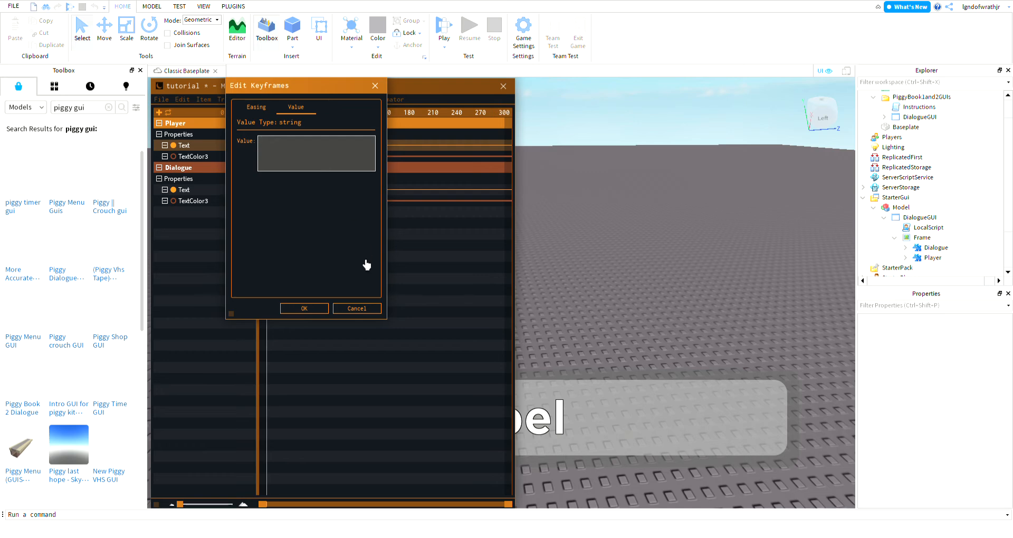
mouse_move(365, 340)
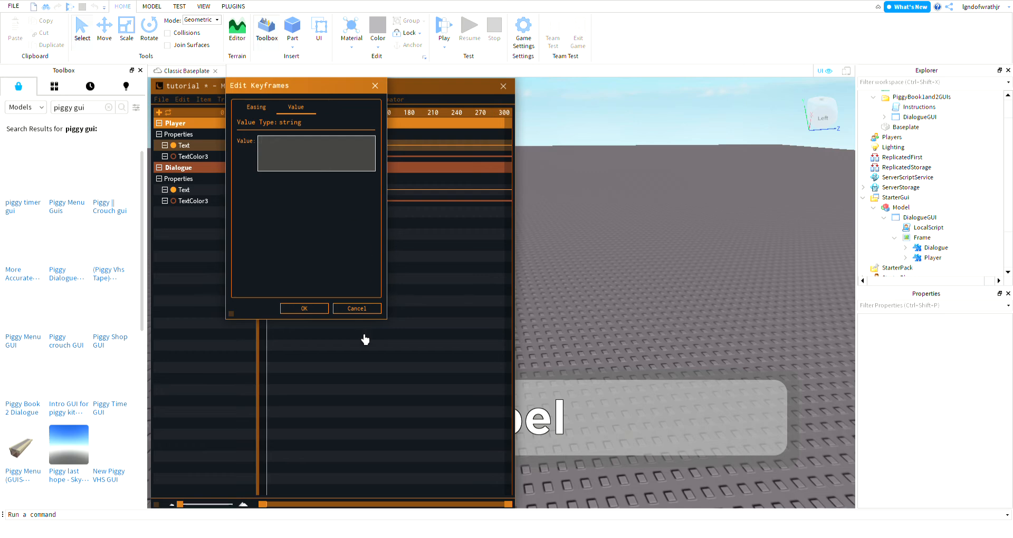
type("Ll")
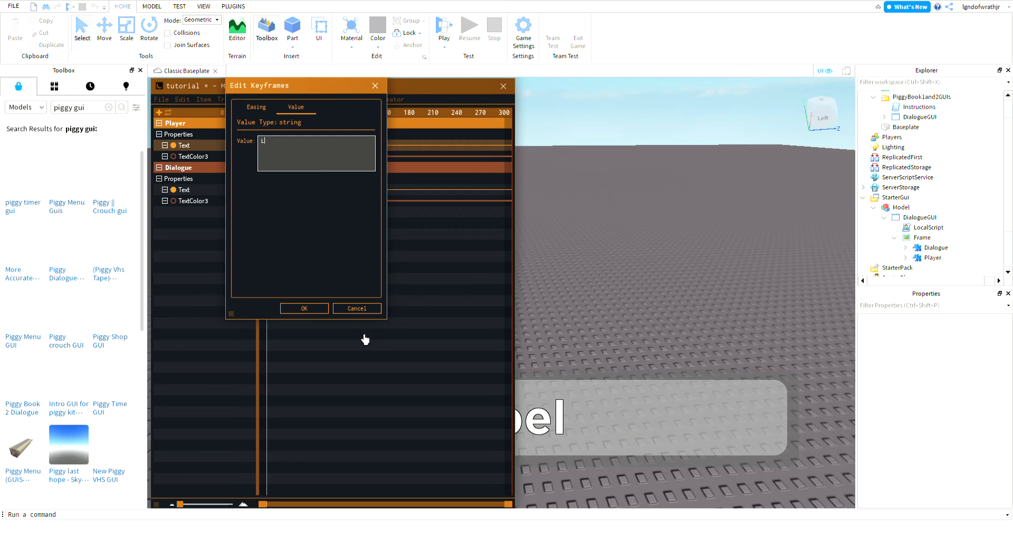
type("gndofwrathjr")
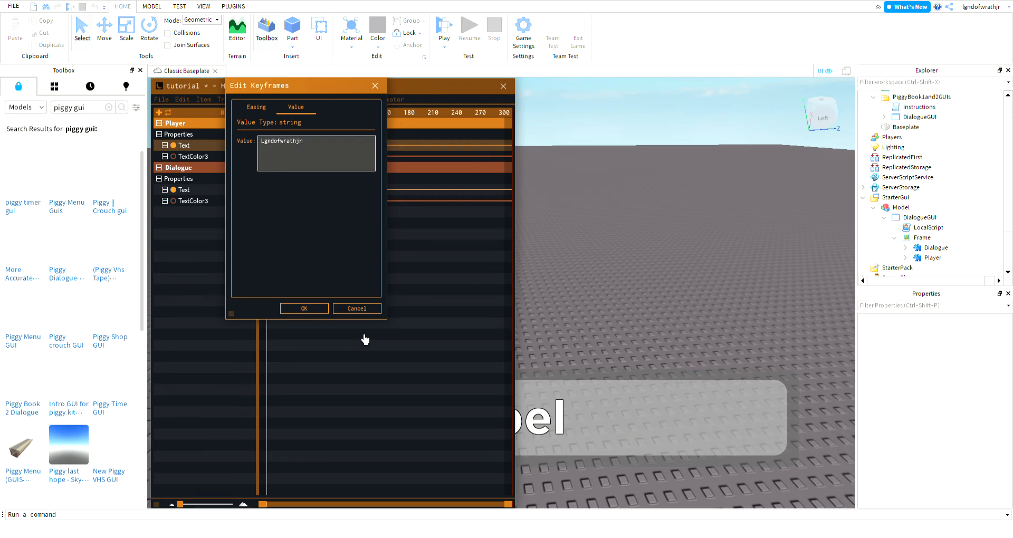
left_click(304, 308)
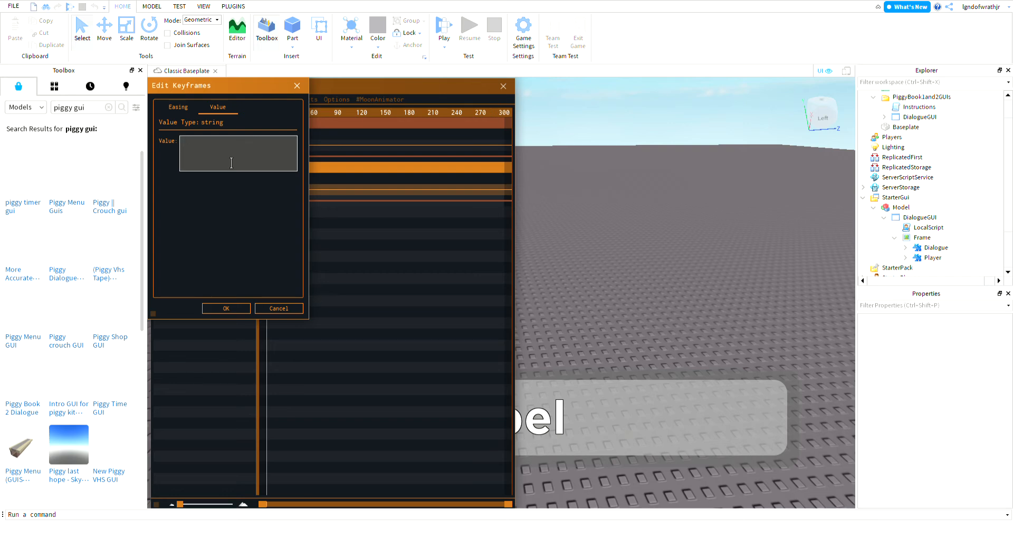
Step: Enter 'Hi there' as the Dialogue label's first Text keyframe value
type("Hi the")
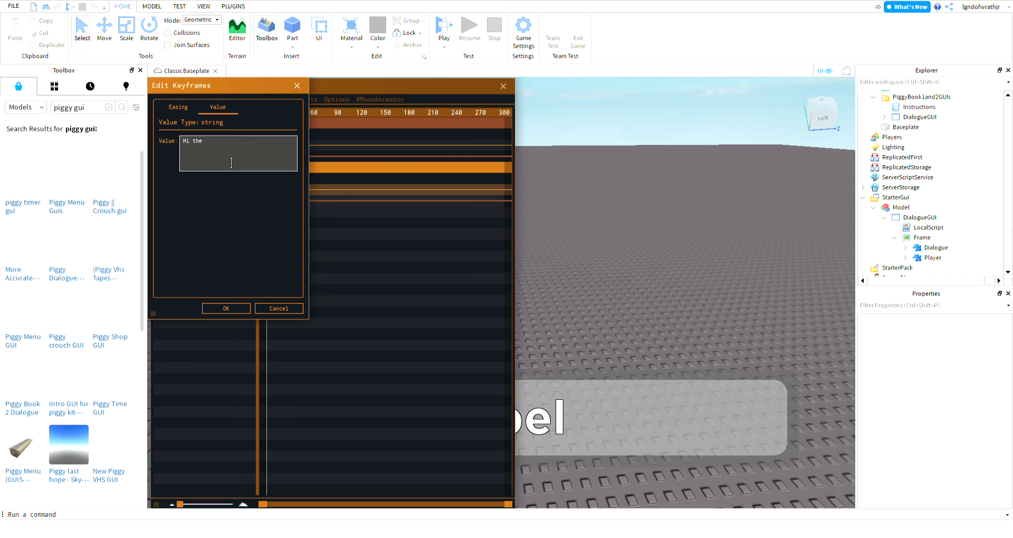
type("re")
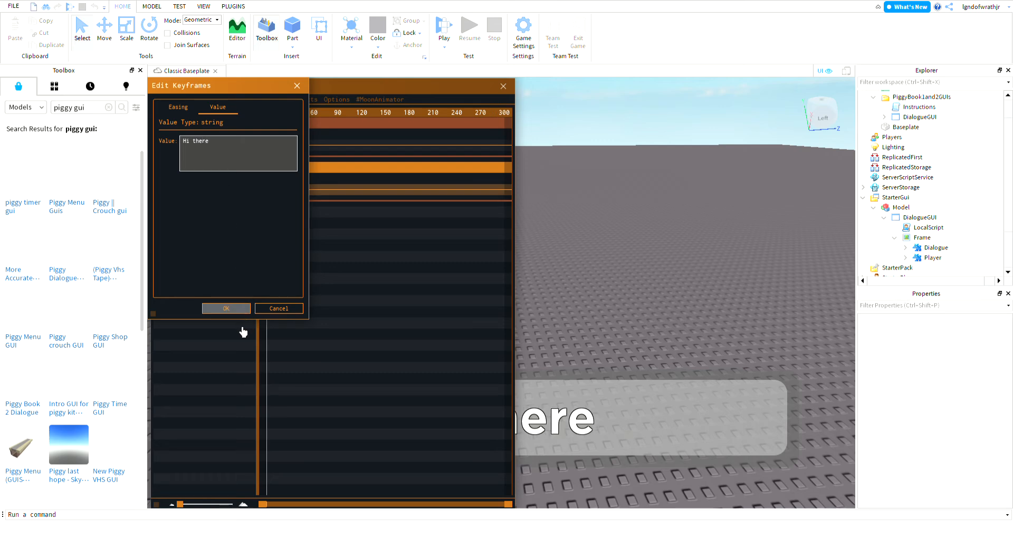
left_click(226, 308)
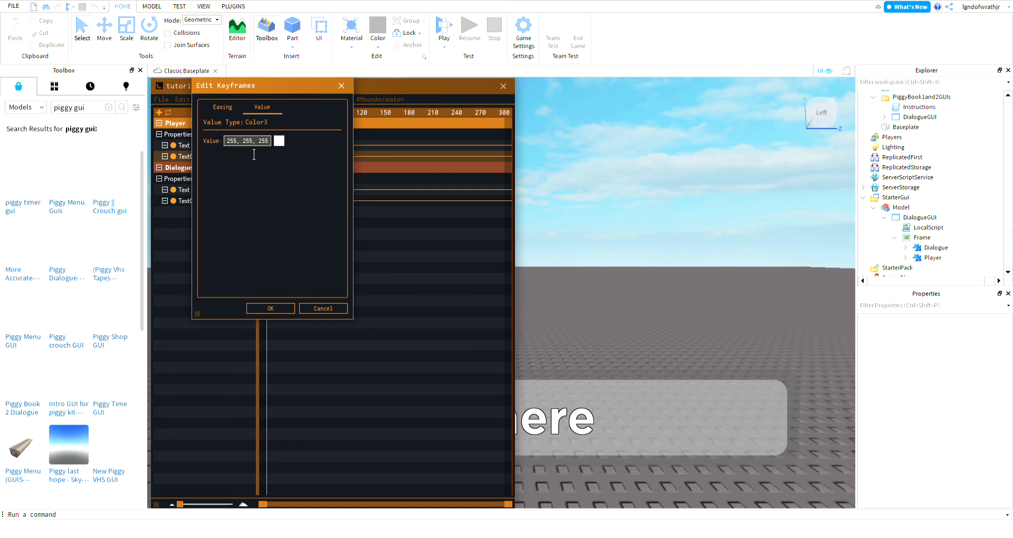
Step: Set the Player label's starting TextColor3 keyframe to red
left_click(279, 141)
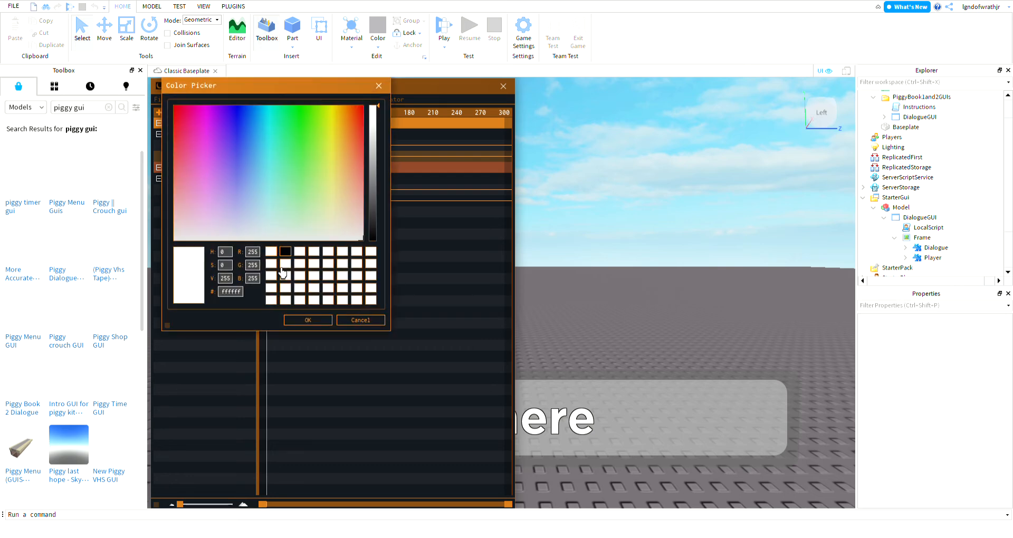
left_click(184, 131)
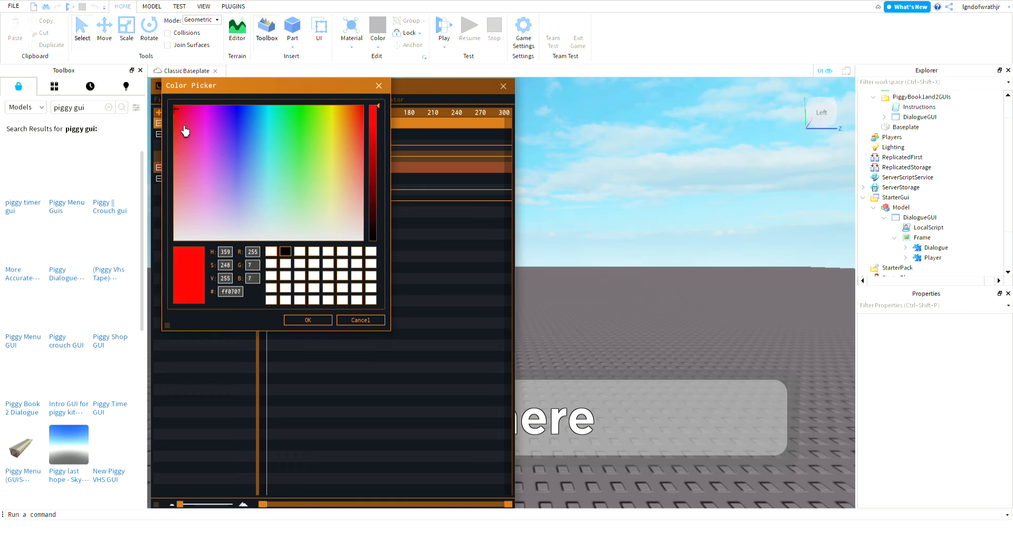
left_click(308, 320)
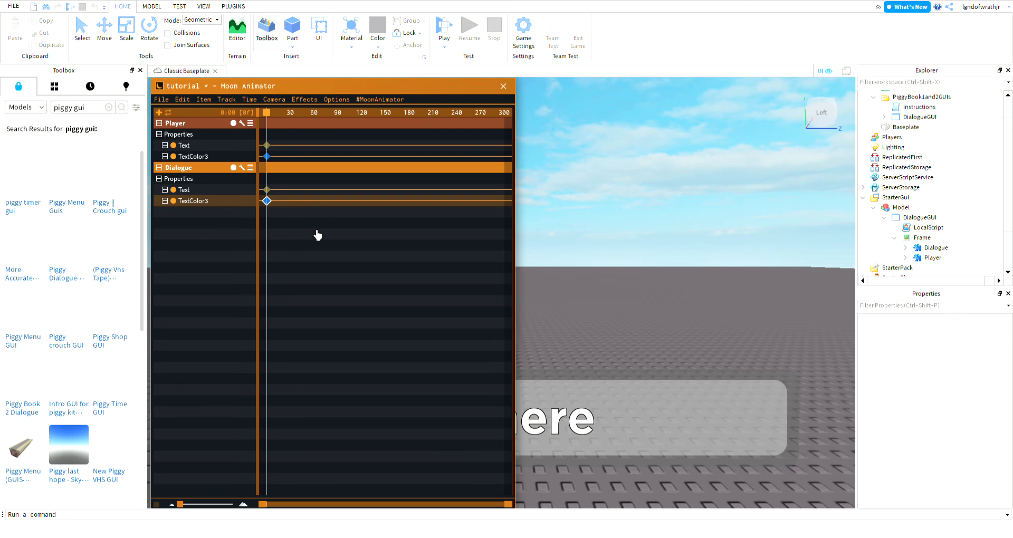
Step: Set the Dialogue TextColor3 keyframe to cyan after trying several other colours
double_click(265, 201)
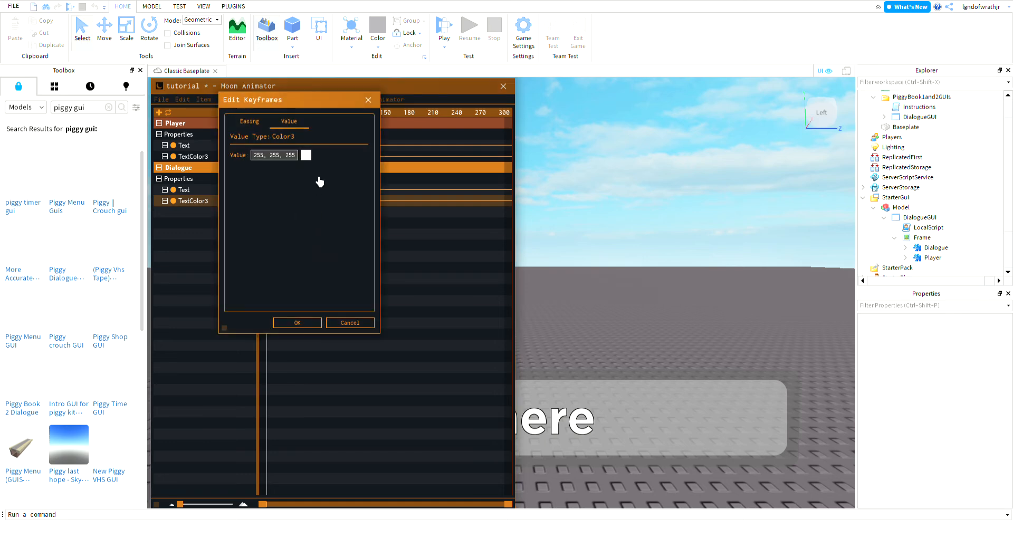
left_click(306, 155)
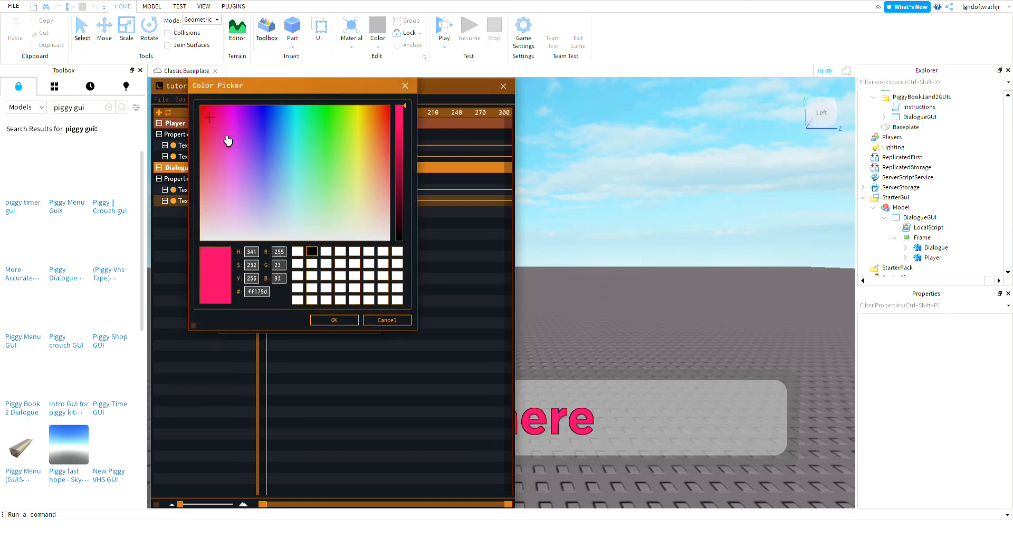
left_click(312, 165)
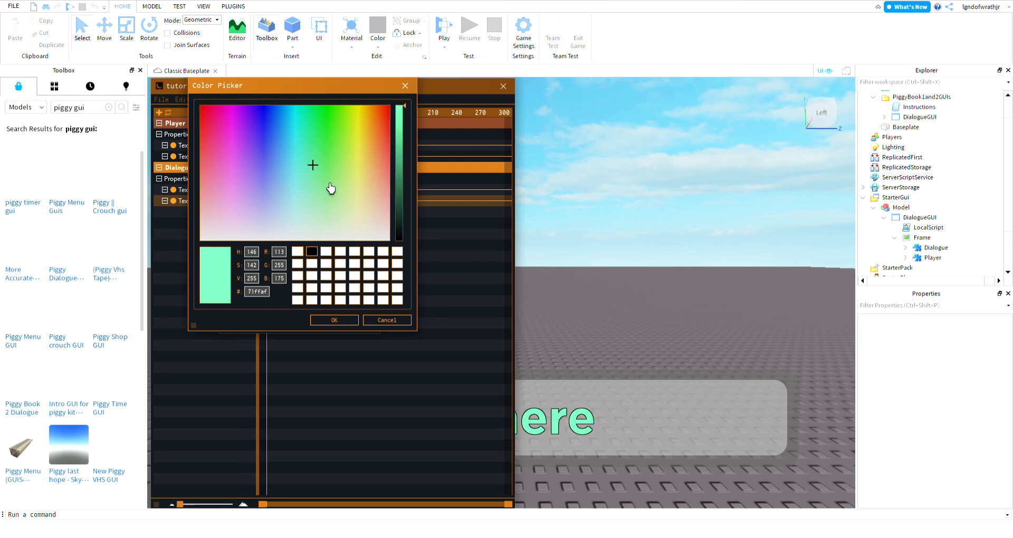
left_click(277, 148)
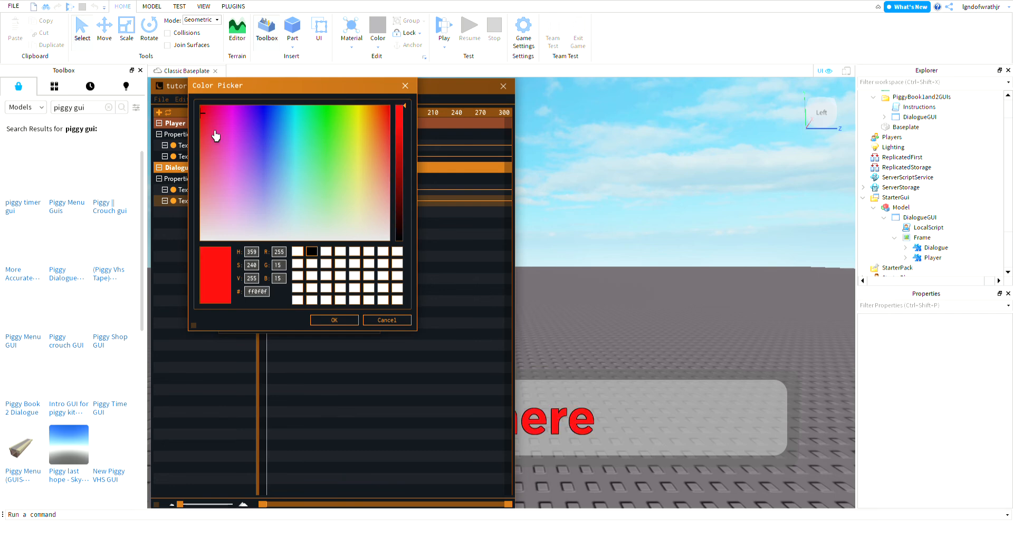
left_click(259, 149)
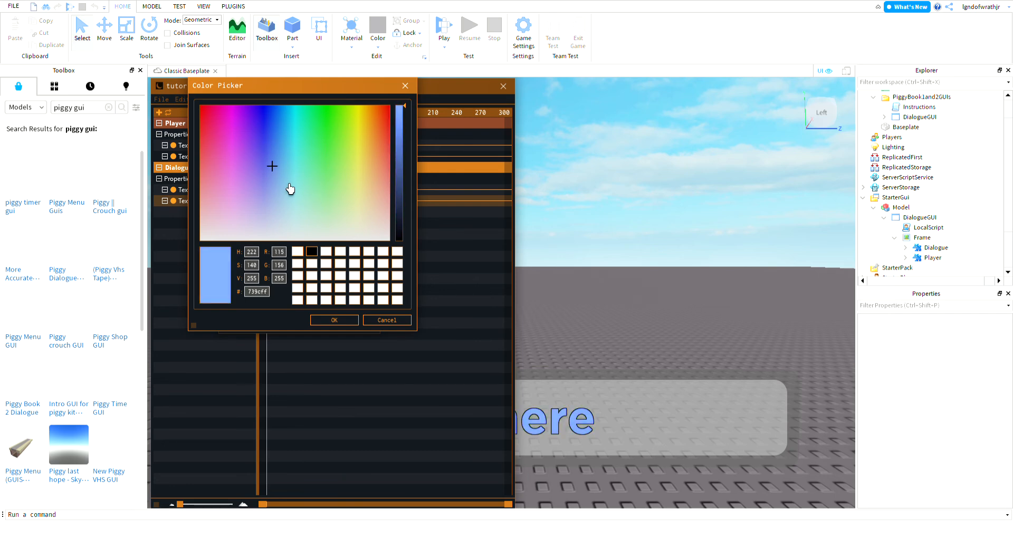
left_click(292, 138)
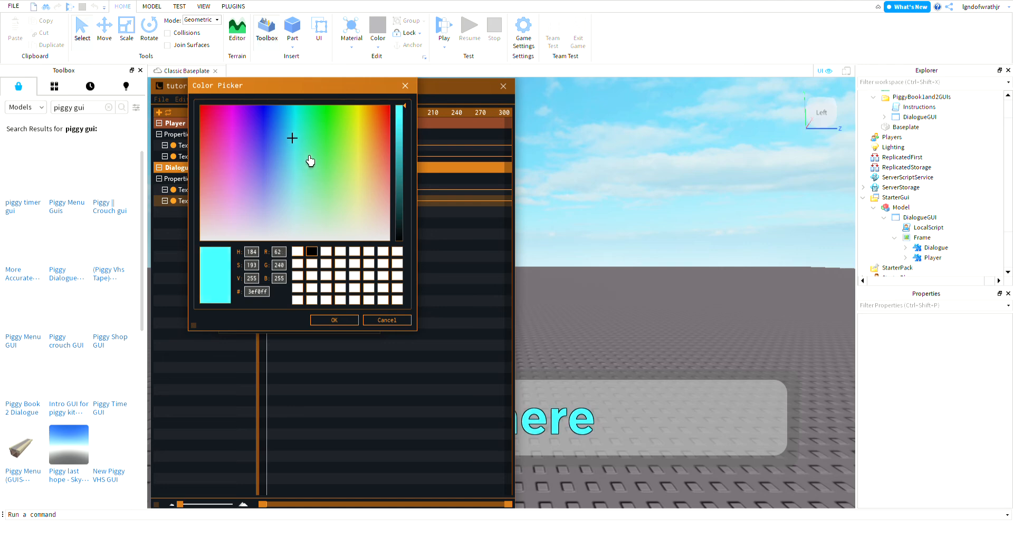
left_click(334, 320)
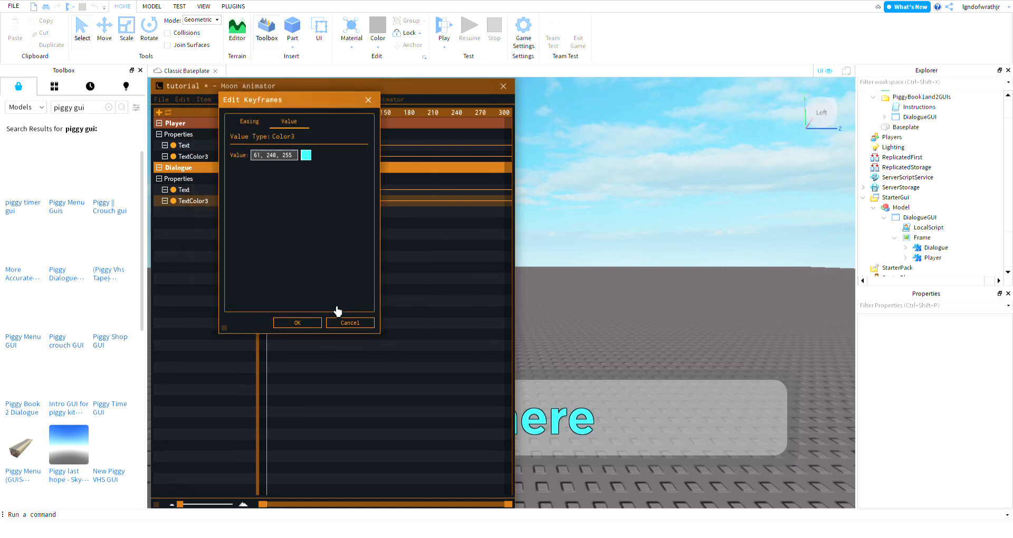
left_click(297, 323)
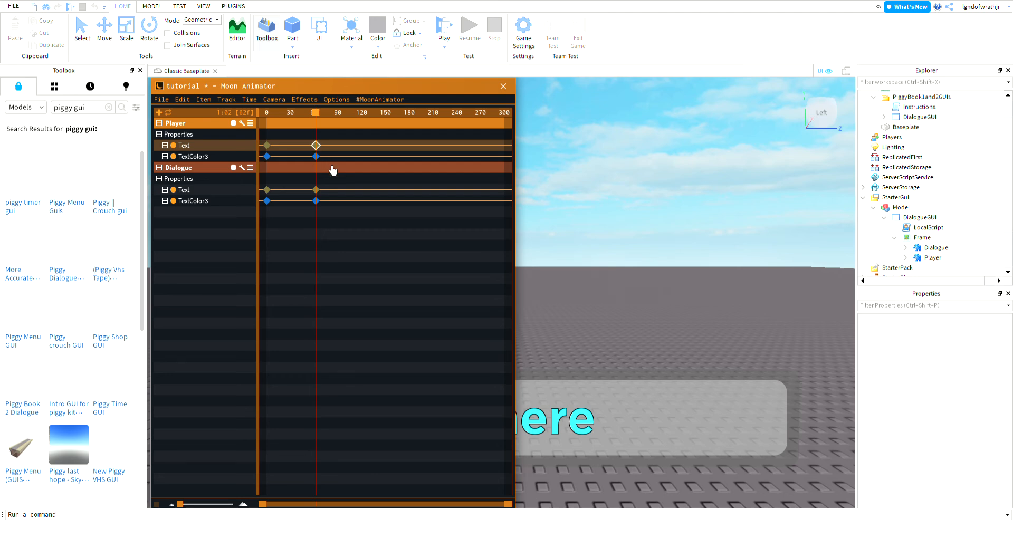
Step: Change the player name's second Text keyframe to 'Mimi'
double_click(315, 144)
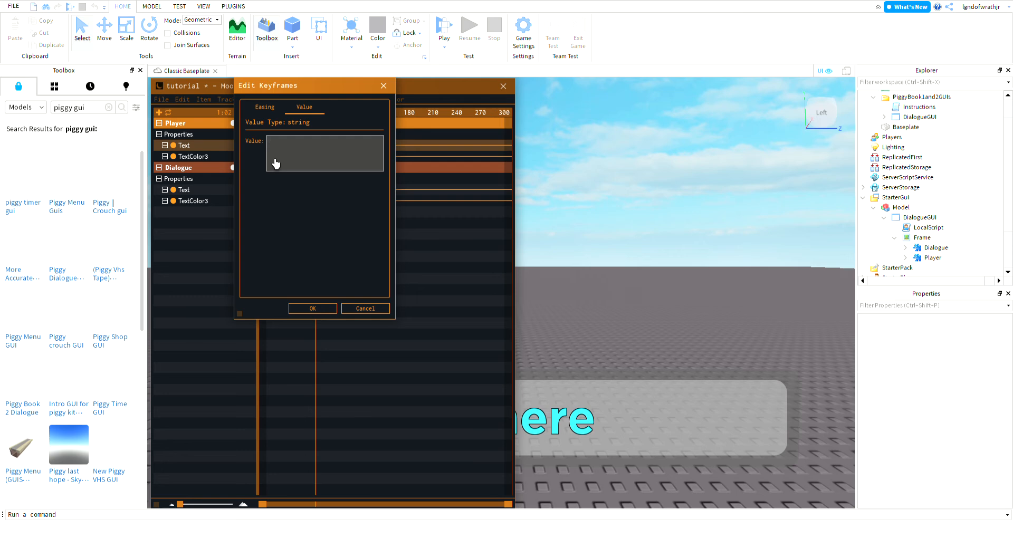
type("Mimi")
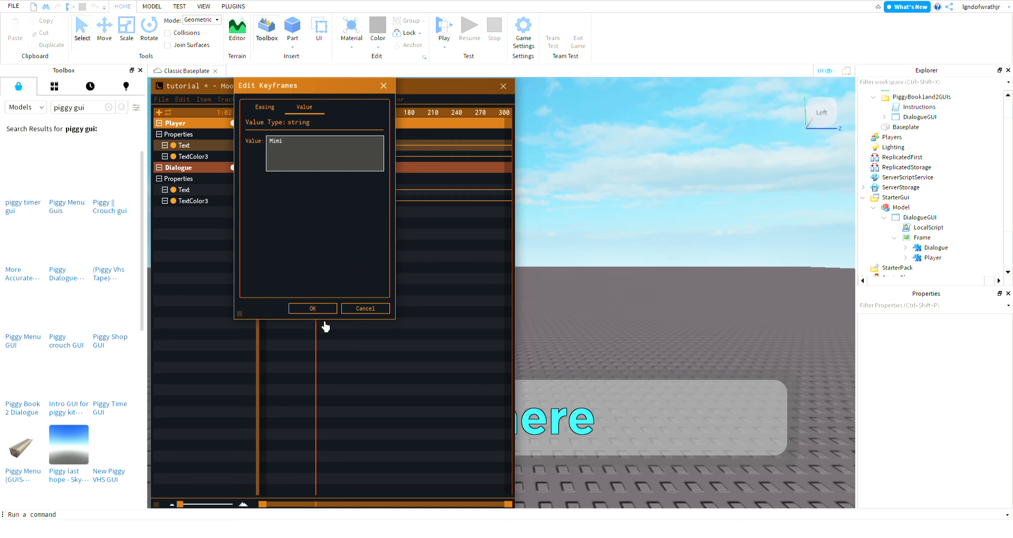
left_click(312, 309)
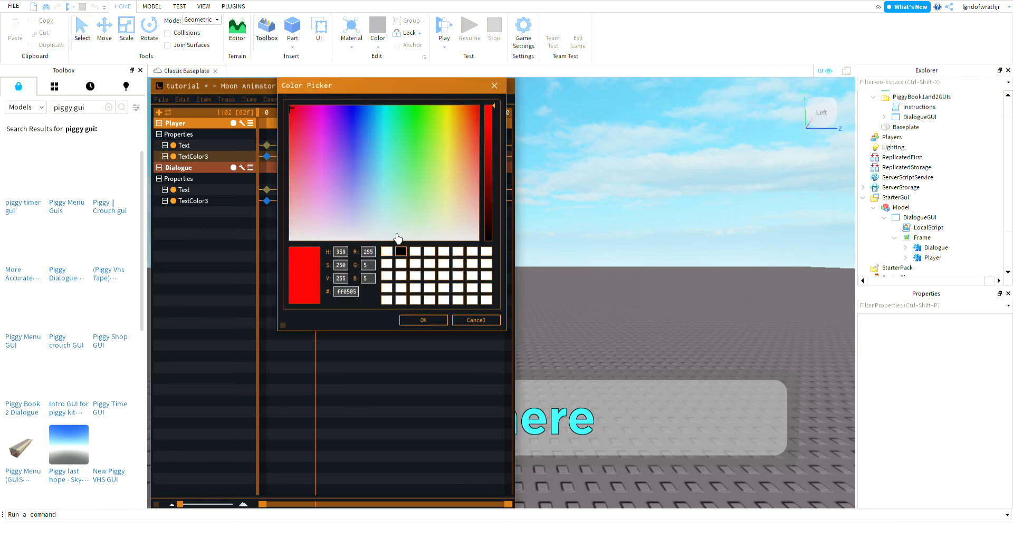
Step: Give the Player TextColor3 second keyframe a purple colour (120, 0, 255)
left_click(473, 127)
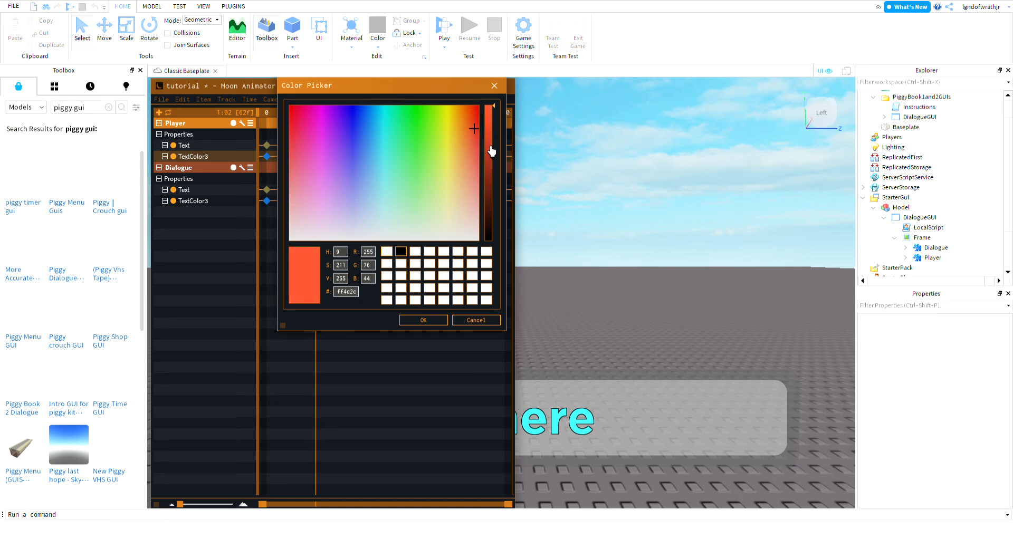
left_click(376, 123)
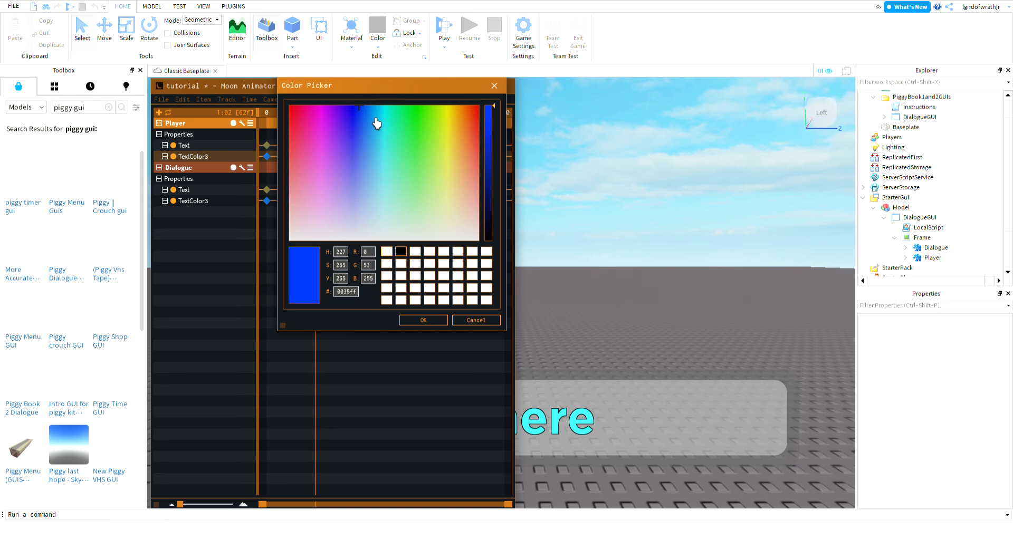
left_click(354, 114)
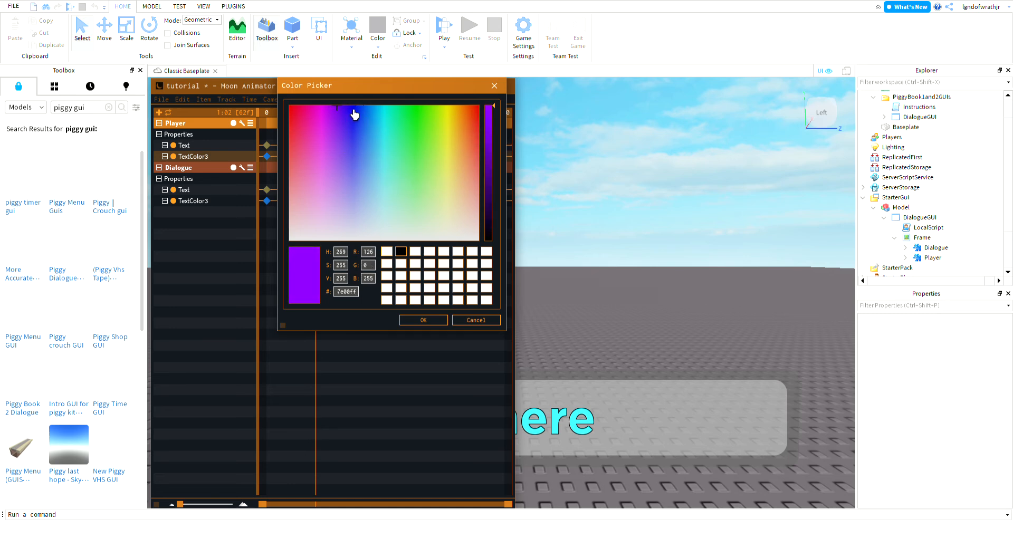
left_click(423, 320)
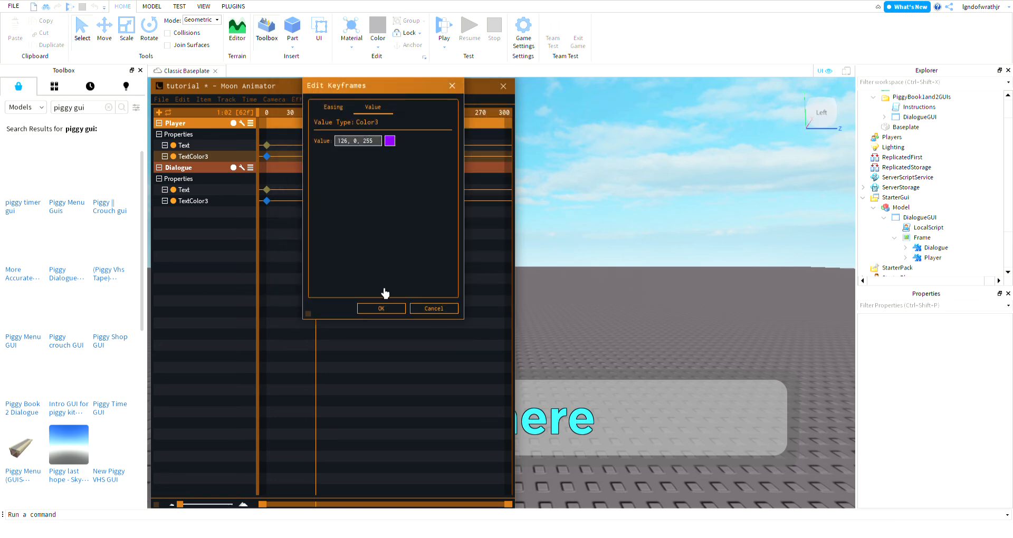
left_click(380, 308)
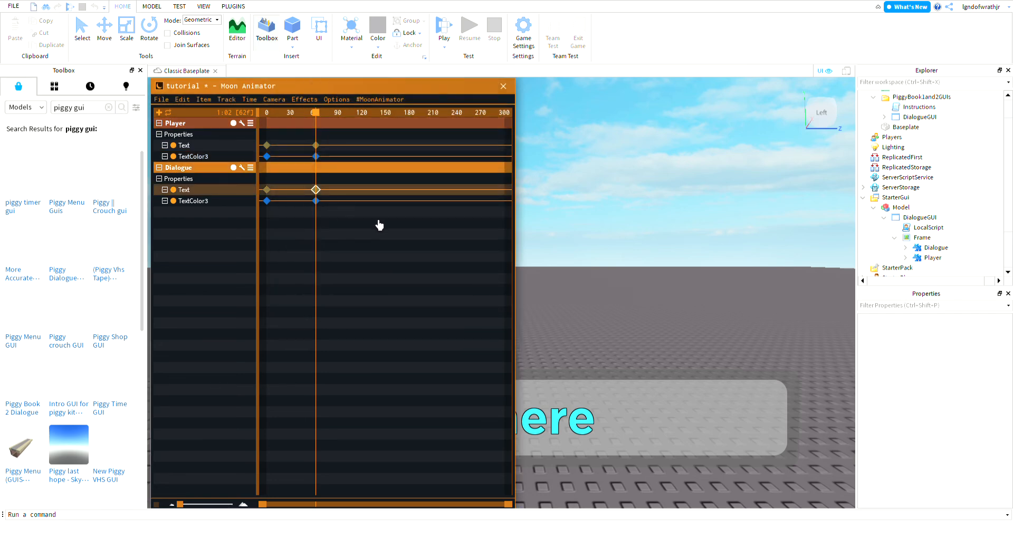
Step: Replace 'Hi there' with 'Give me my blowtorch' in the Dialogue Text keyframe
double_click(316, 189)
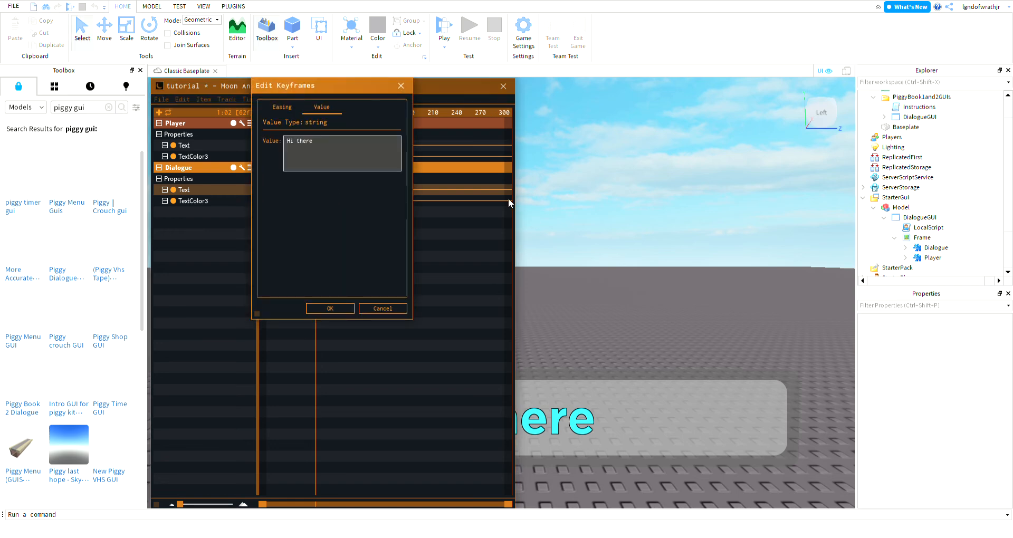
triple_click(300, 141)
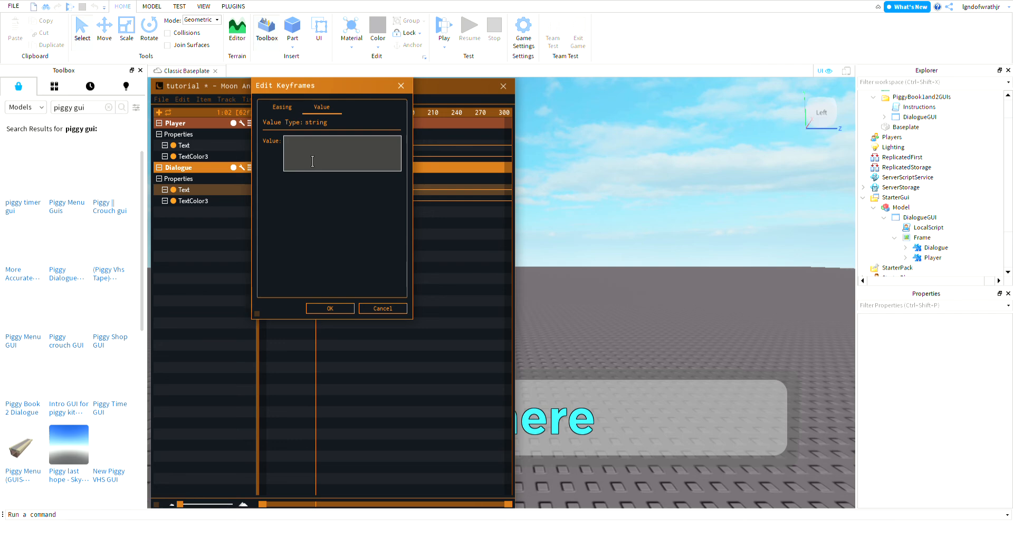
left_click(342, 153)
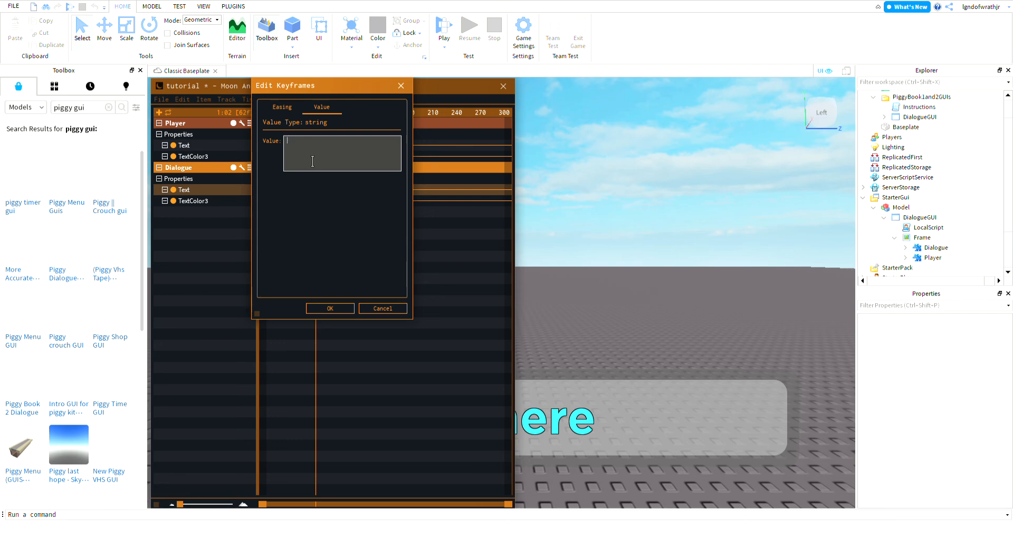
type("Giv")
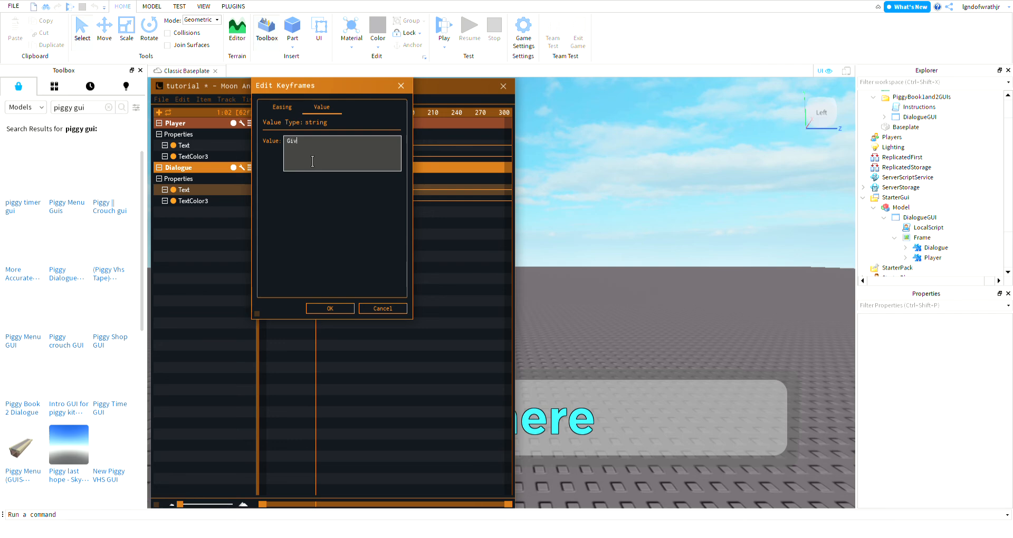
type("e me m")
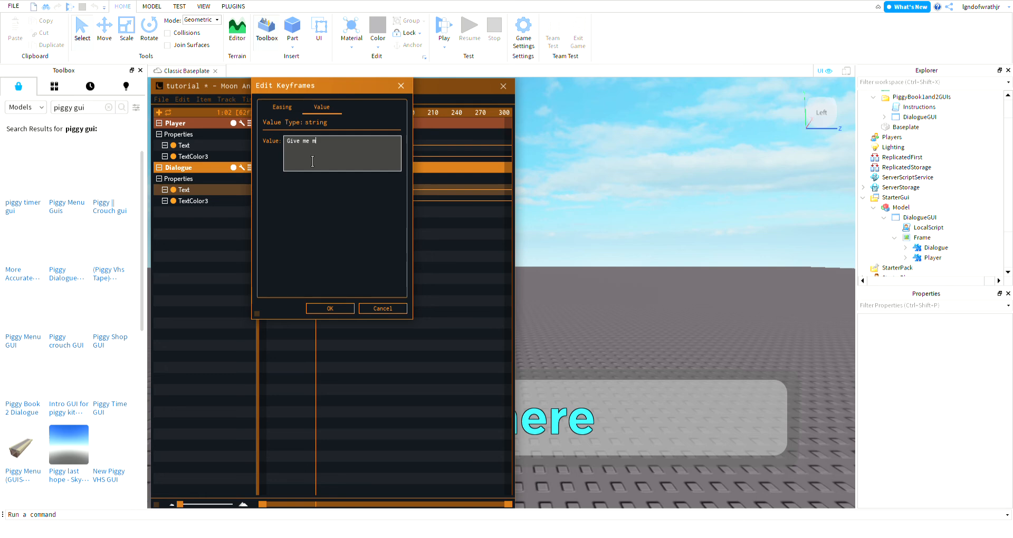
type("y blowtorch")
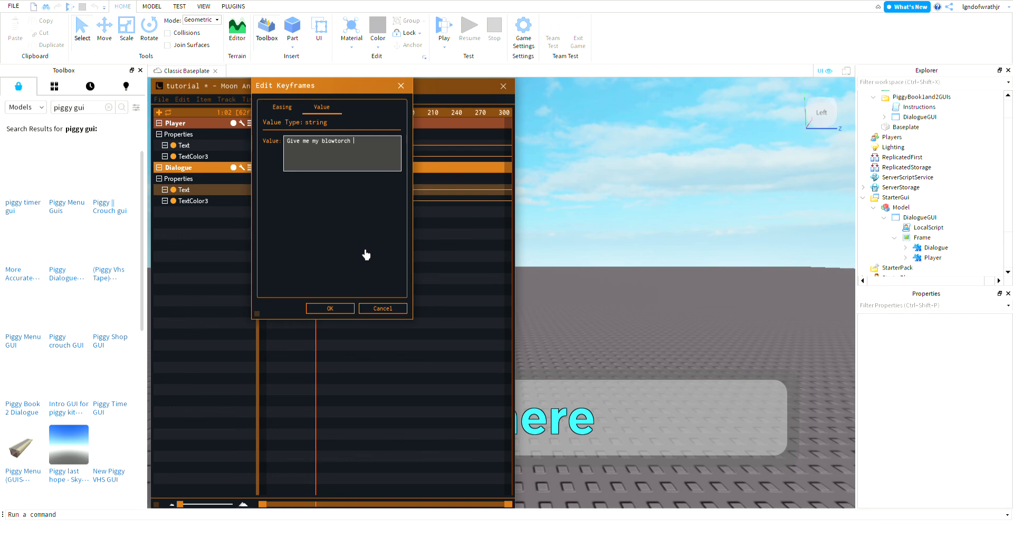
left_click(329, 309)
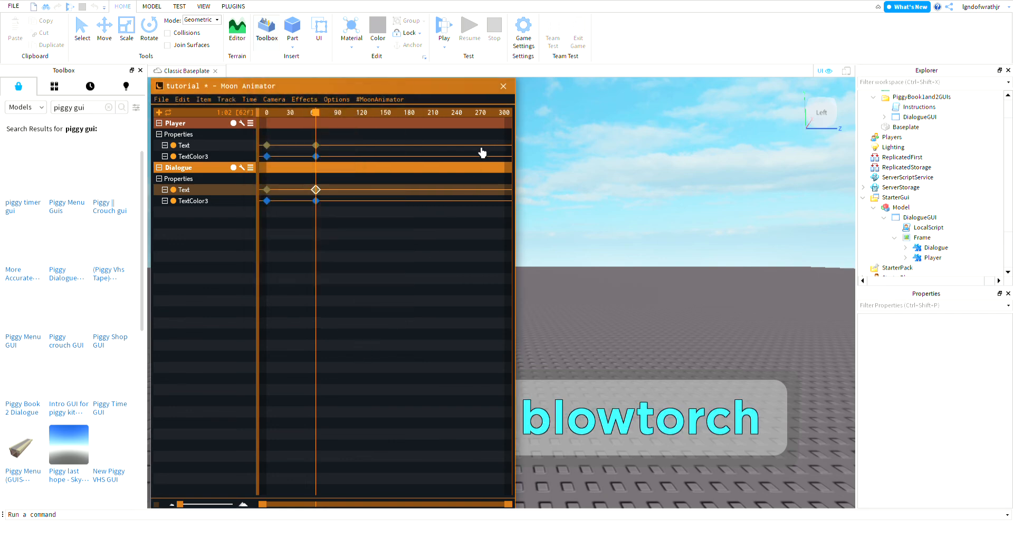
mouse_move(328, 220)
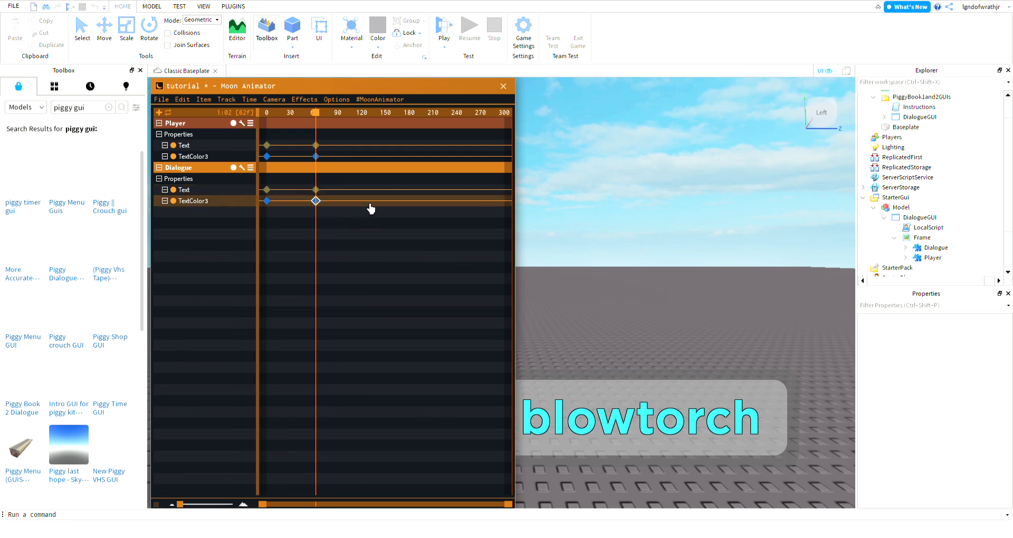
Step: Set the Dialogue TextColor3 second keyframe to bright green (0, 255, 5)
double_click(316, 201)
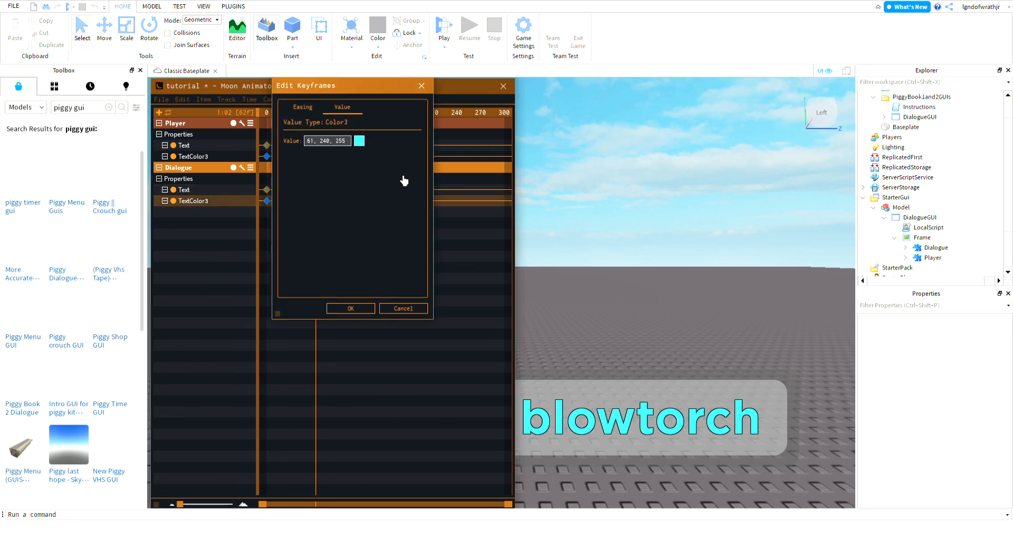
left_click(360, 140)
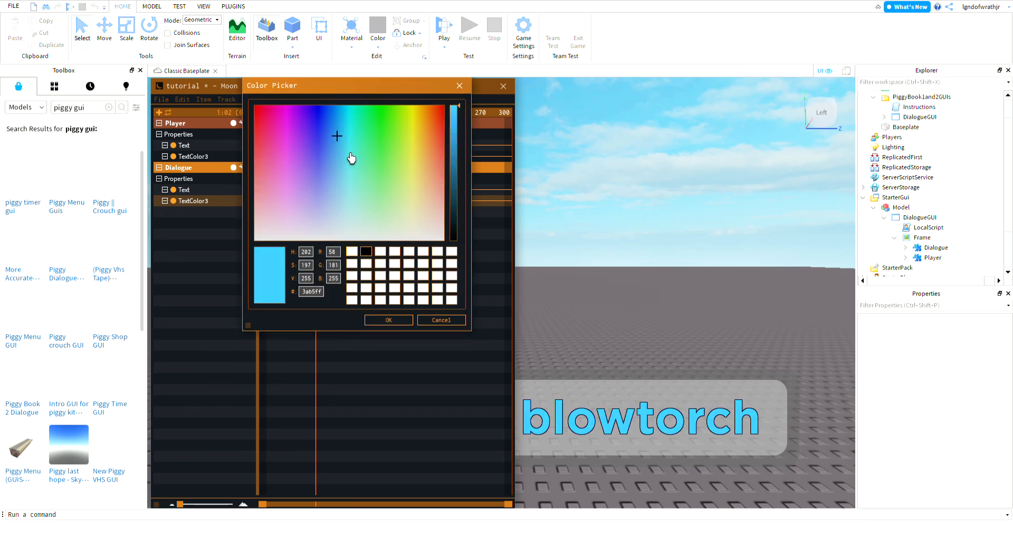
left_click(288, 121)
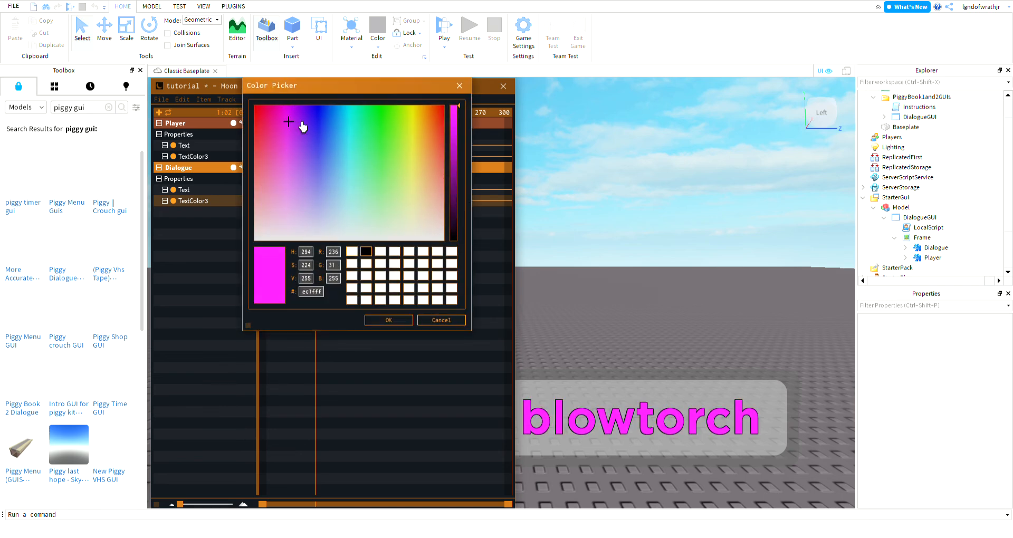
left_click(260, 134)
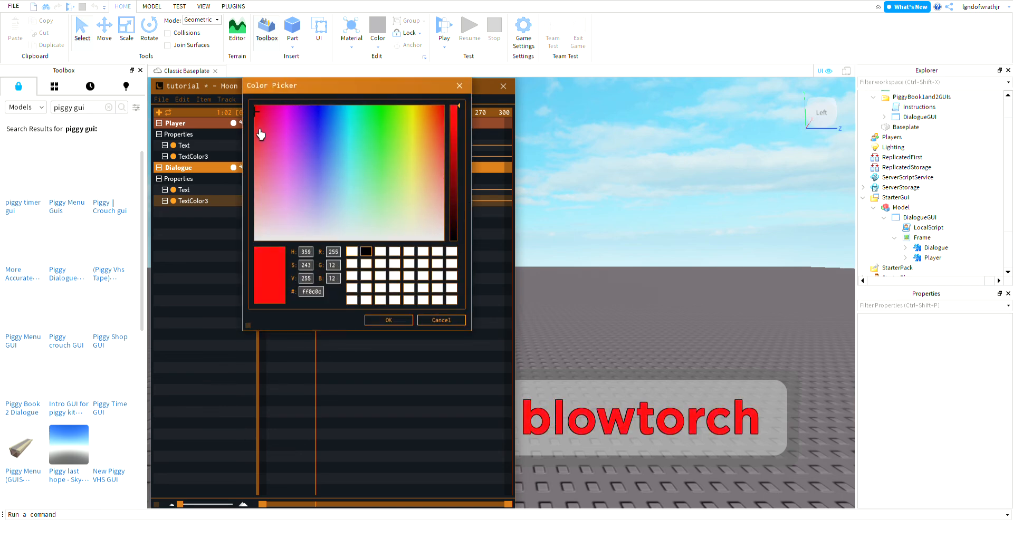
left_click(397, 110)
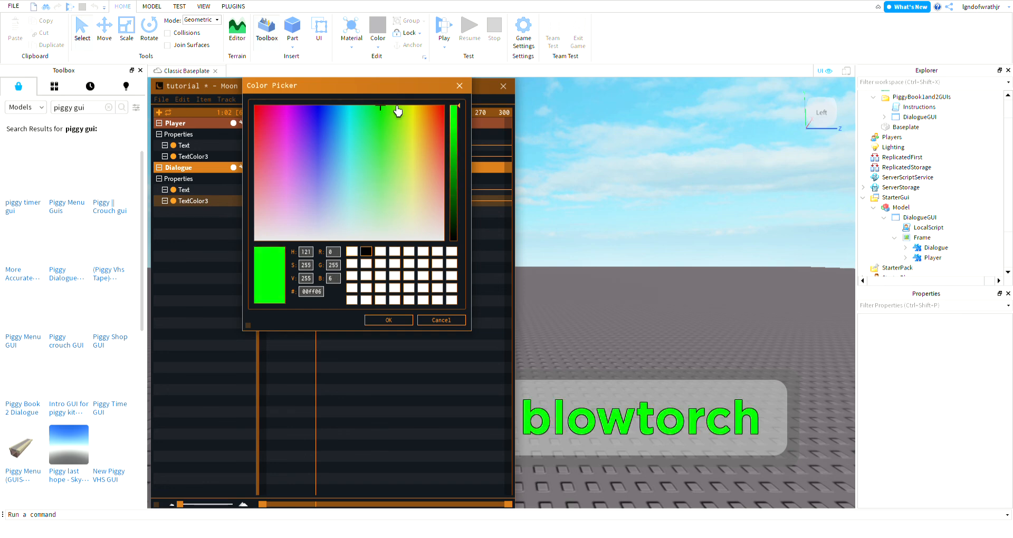
left_click(389, 320)
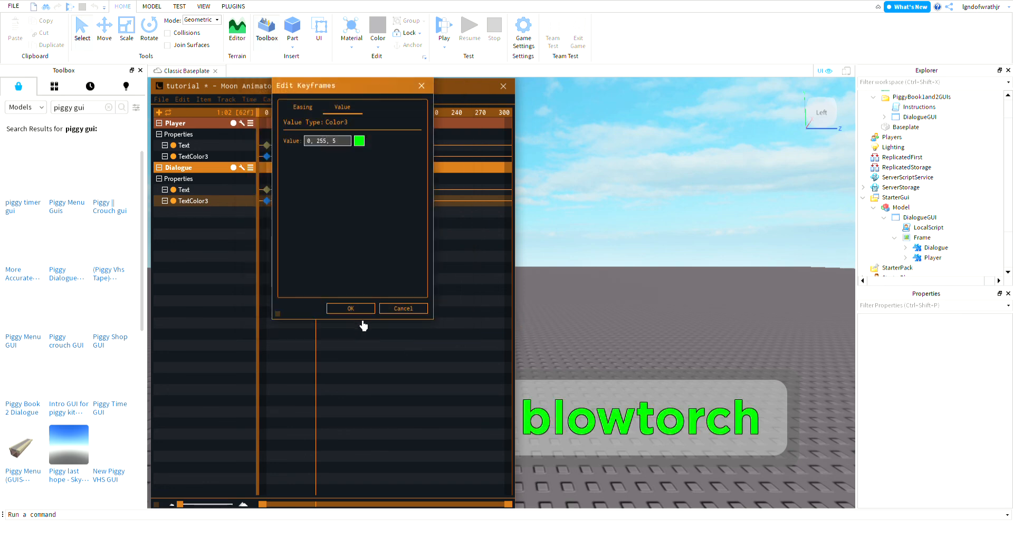
left_click(350, 308)
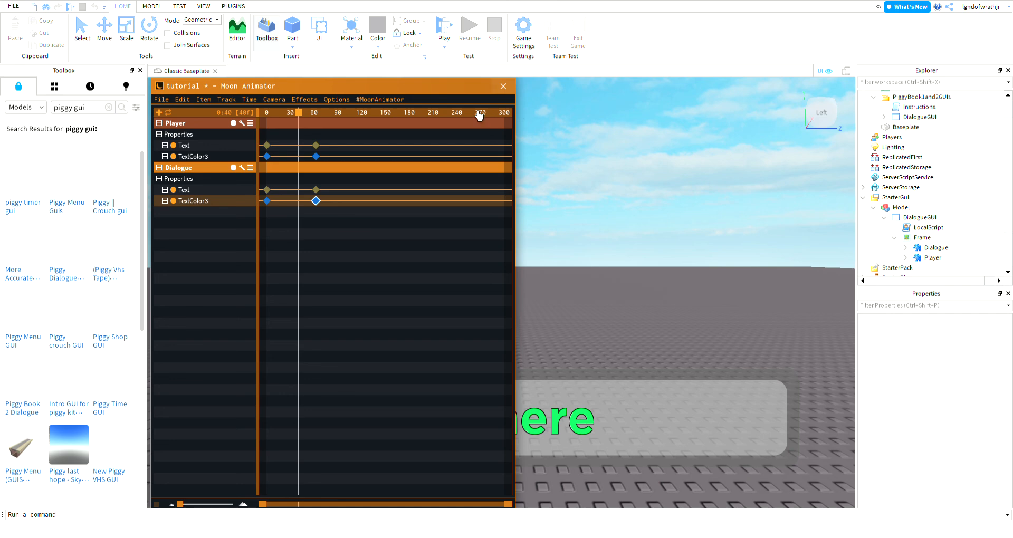
Step: Close Moon Animator, cancelling the Discard Changes prompt along the way
left_click(503, 86)
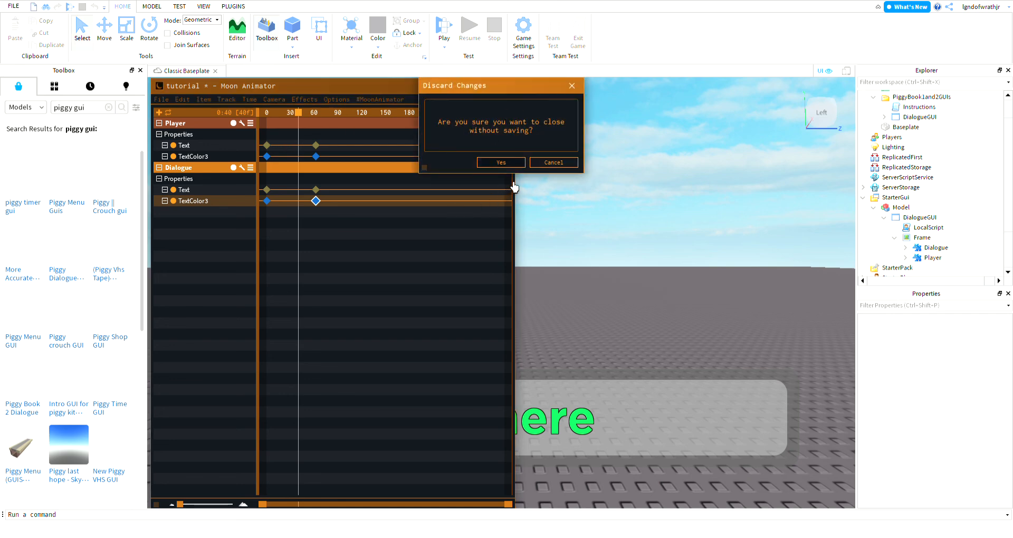
mouse_move(589, 109)
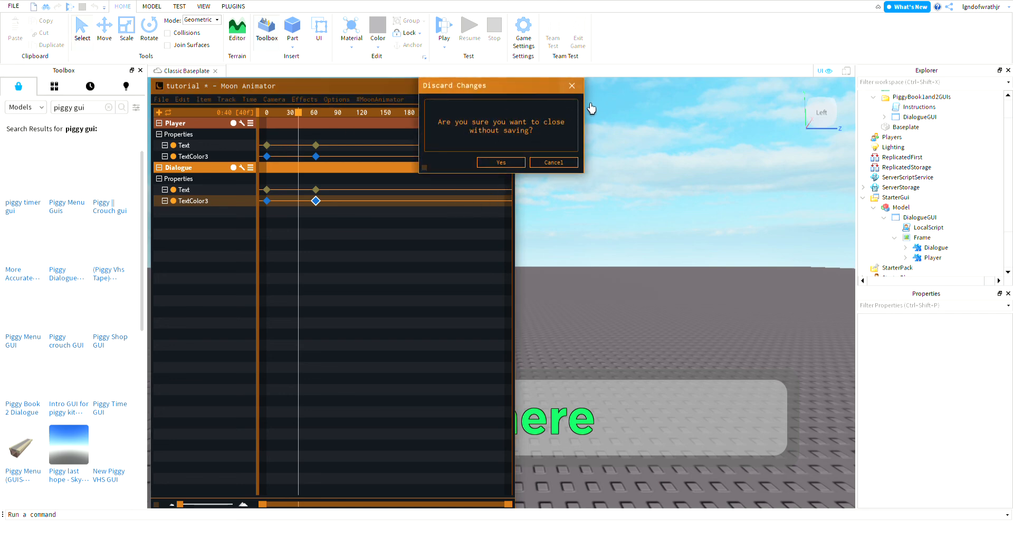
left_click(500, 162)
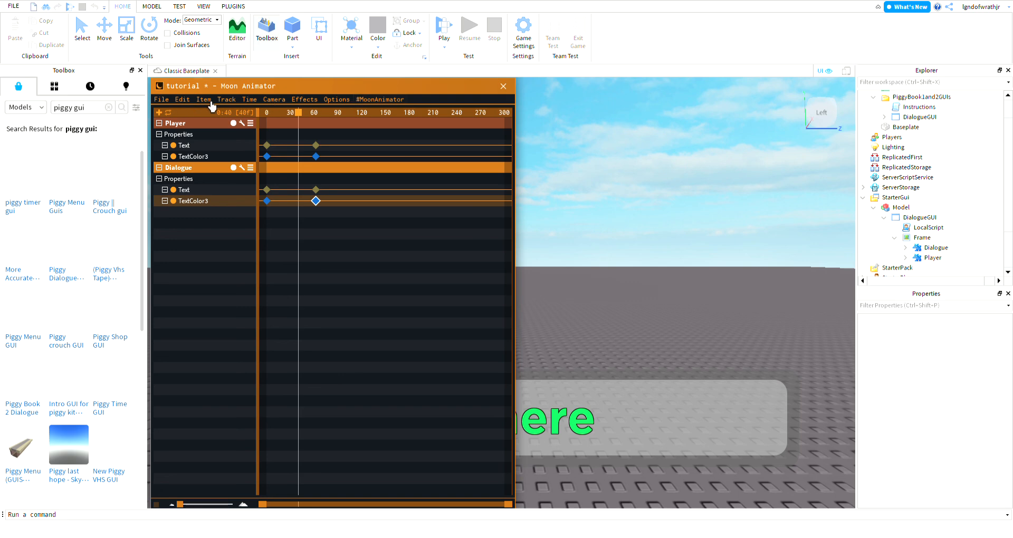
left_click(503, 86)
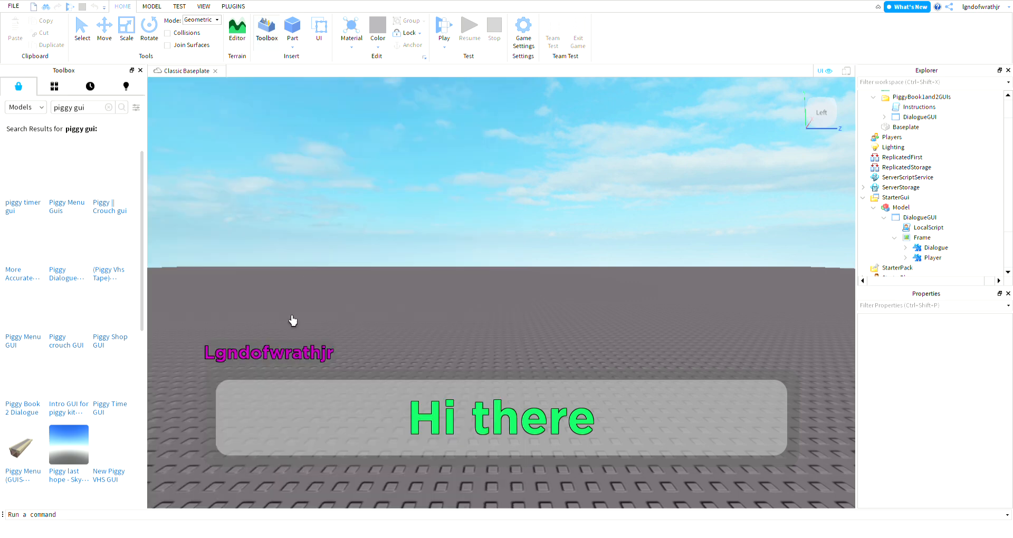
mouse_move(480, 358)
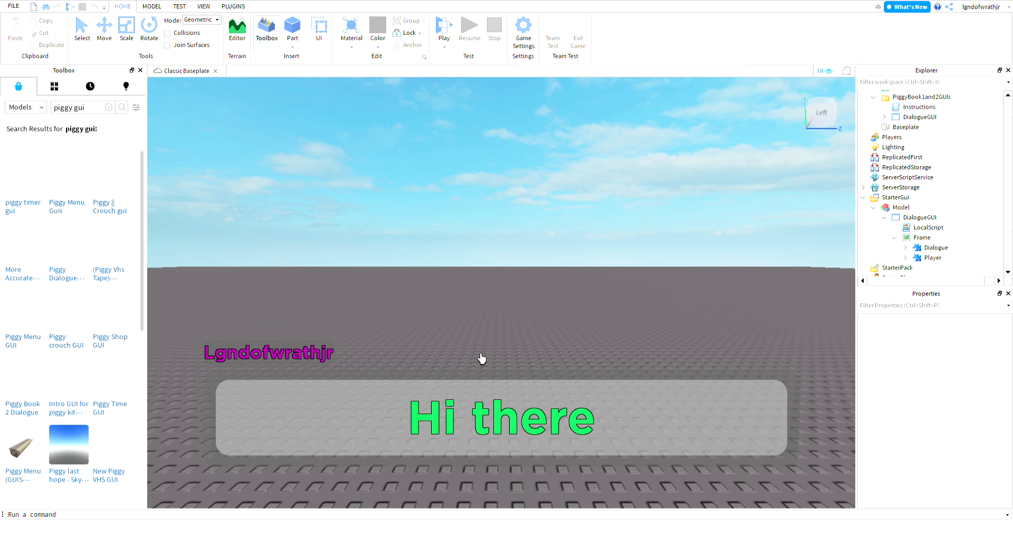
mouse_move(356, 399)
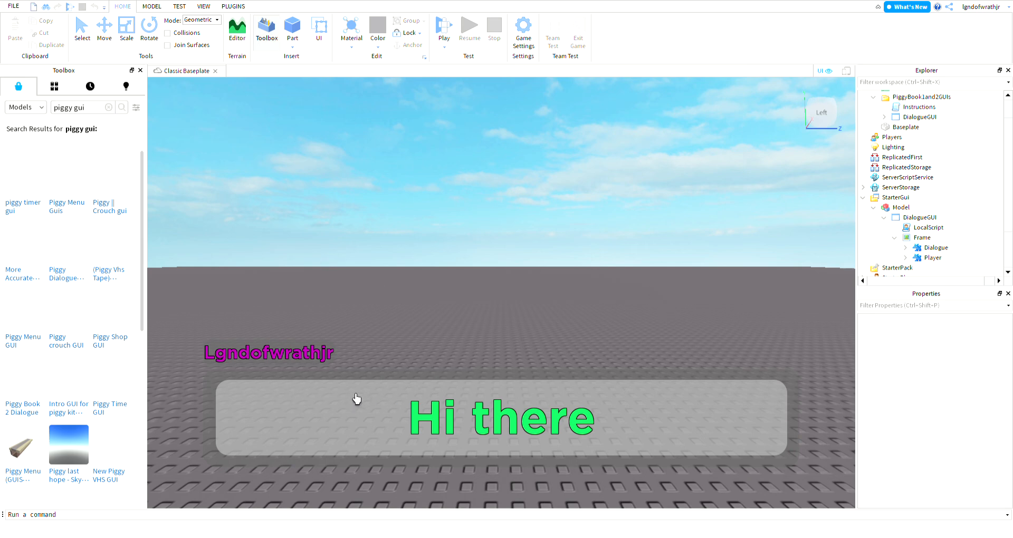
mouse_move(407, 467)
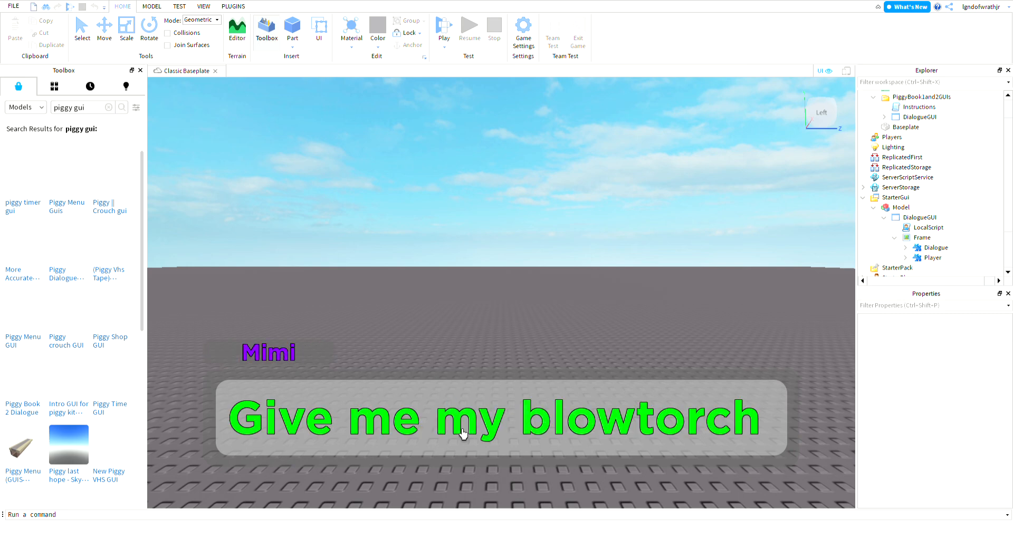
mouse_move(381, 346)
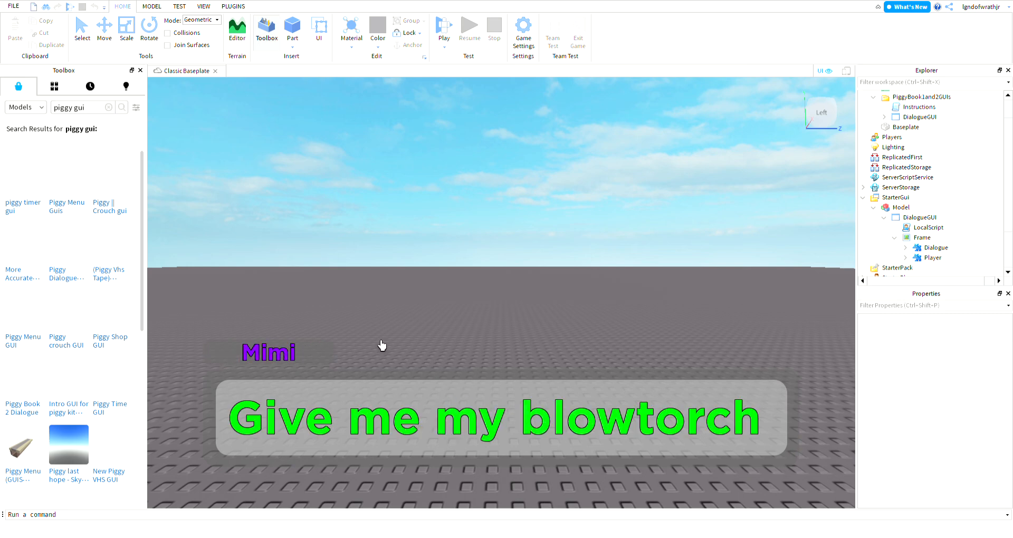
mouse_move(406, 340)
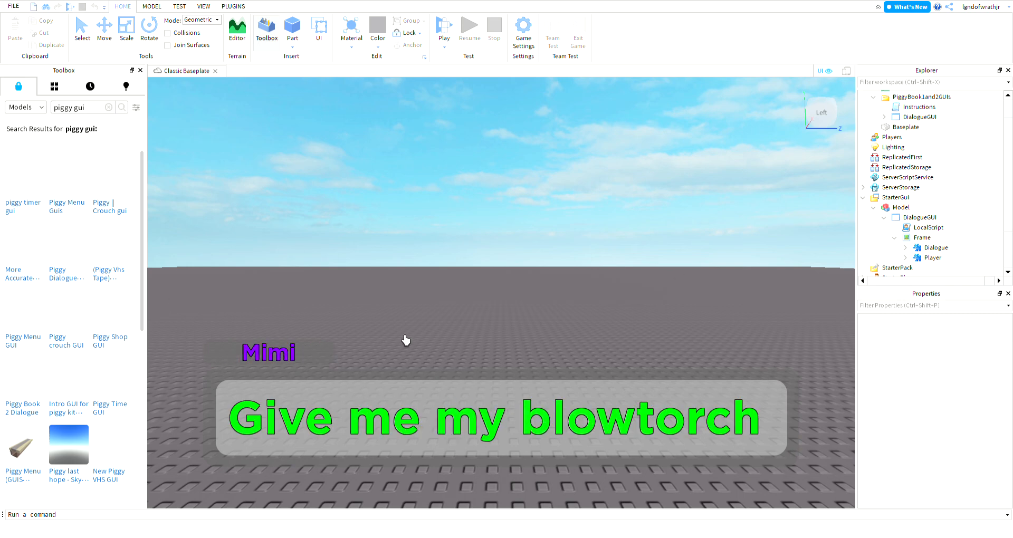
mouse_move(565, 338)
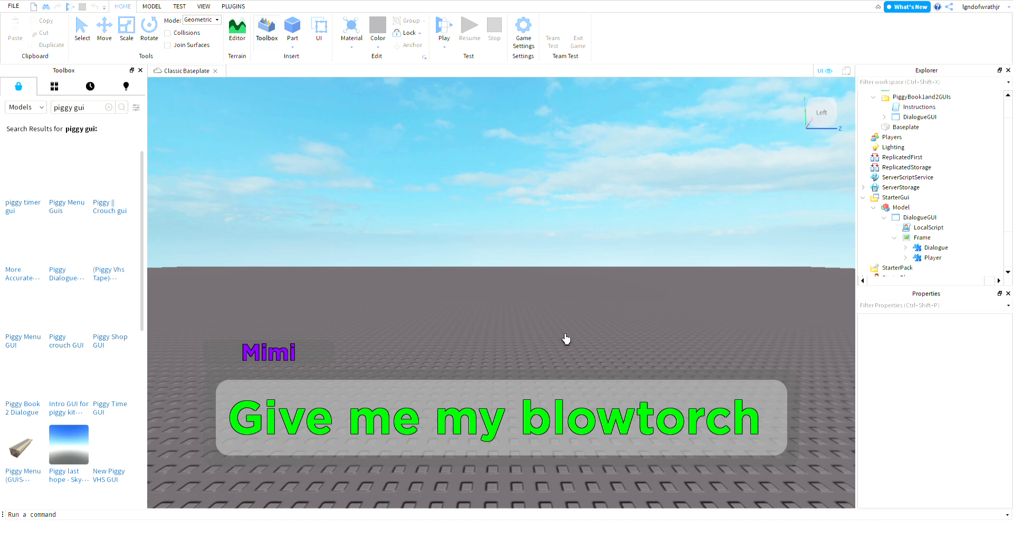
mouse_move(565, 338)
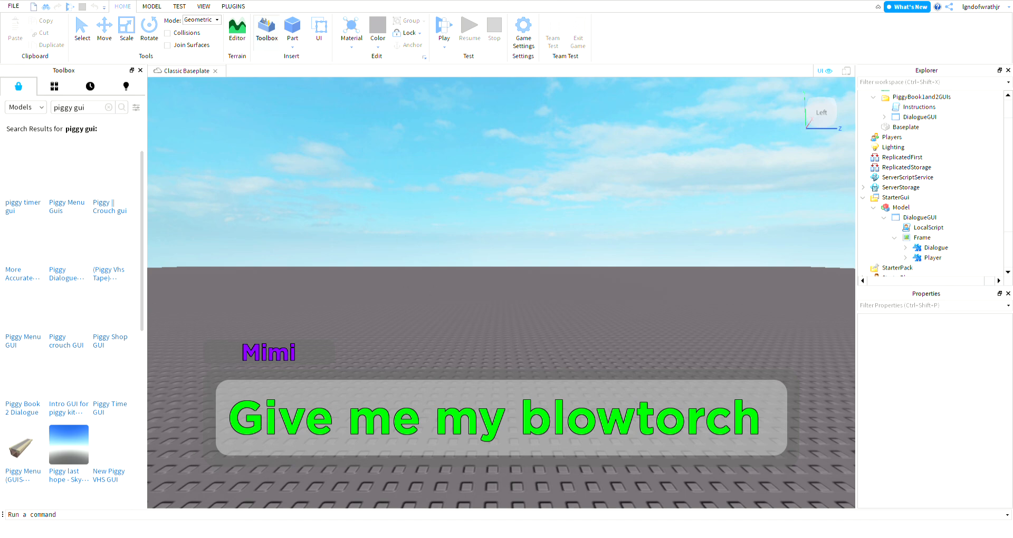